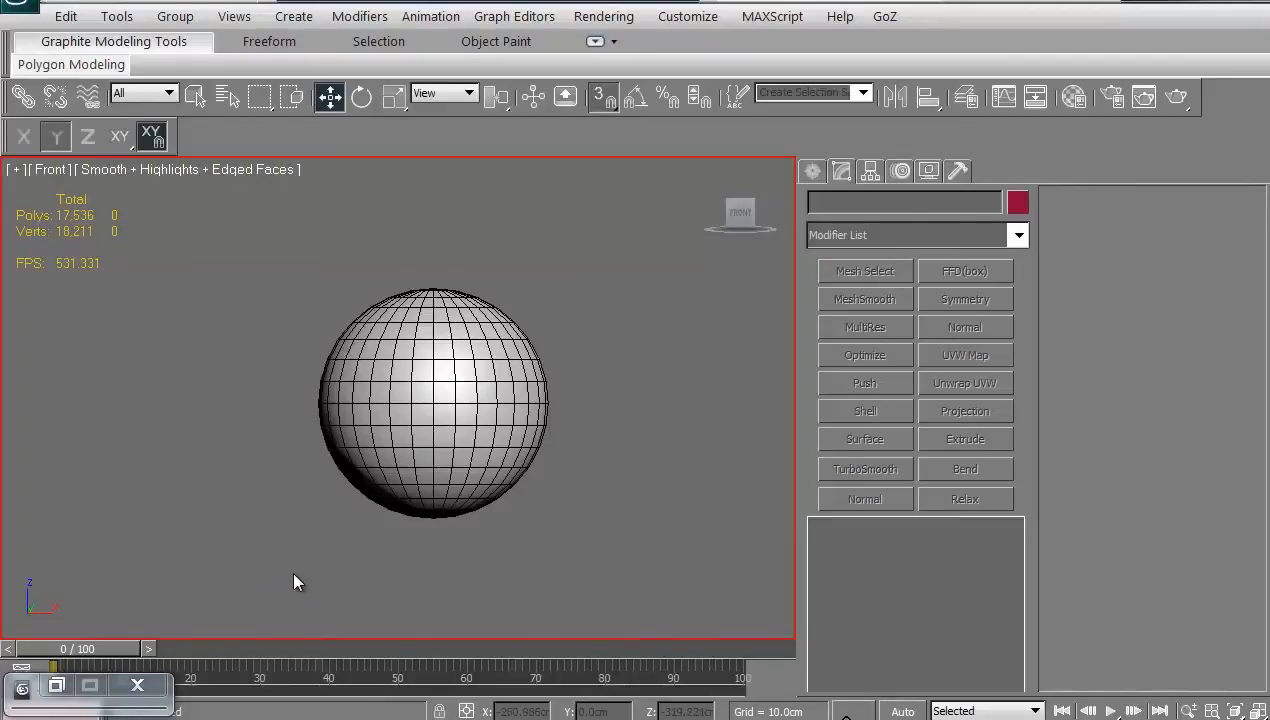
pyautogui.moveTo(304, 576)
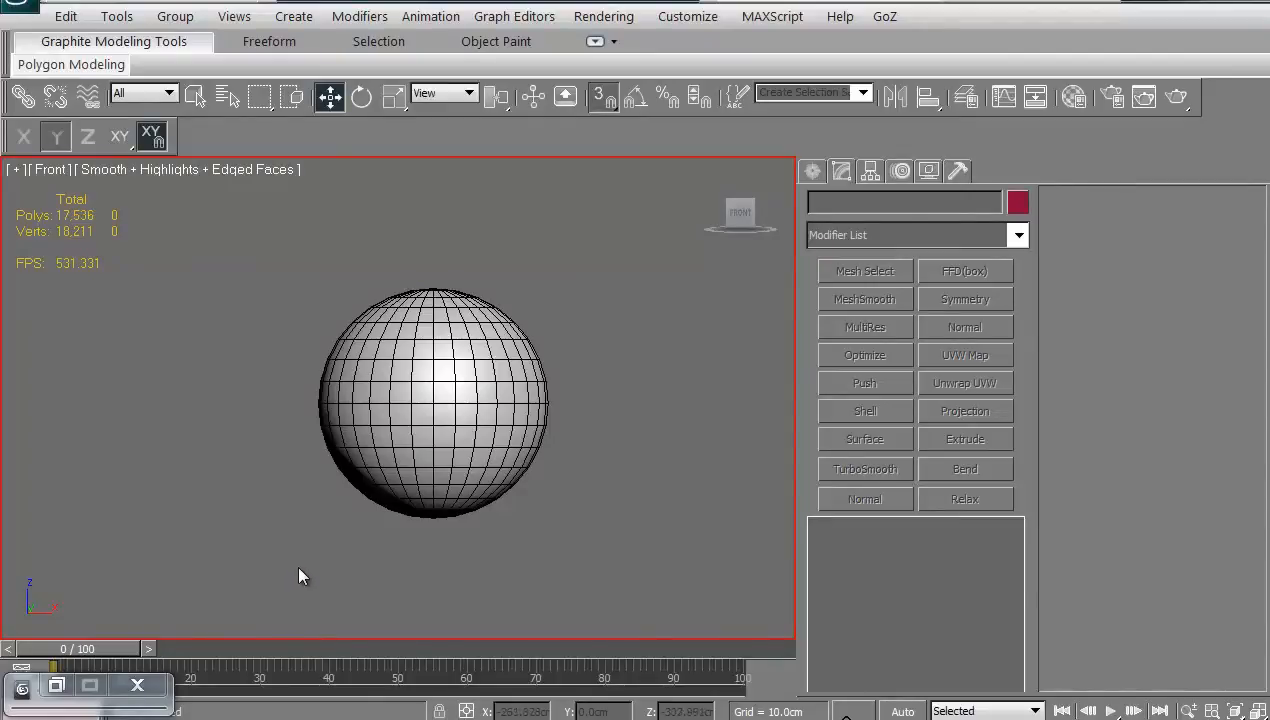
pyautogui.moveTo(248, 454)
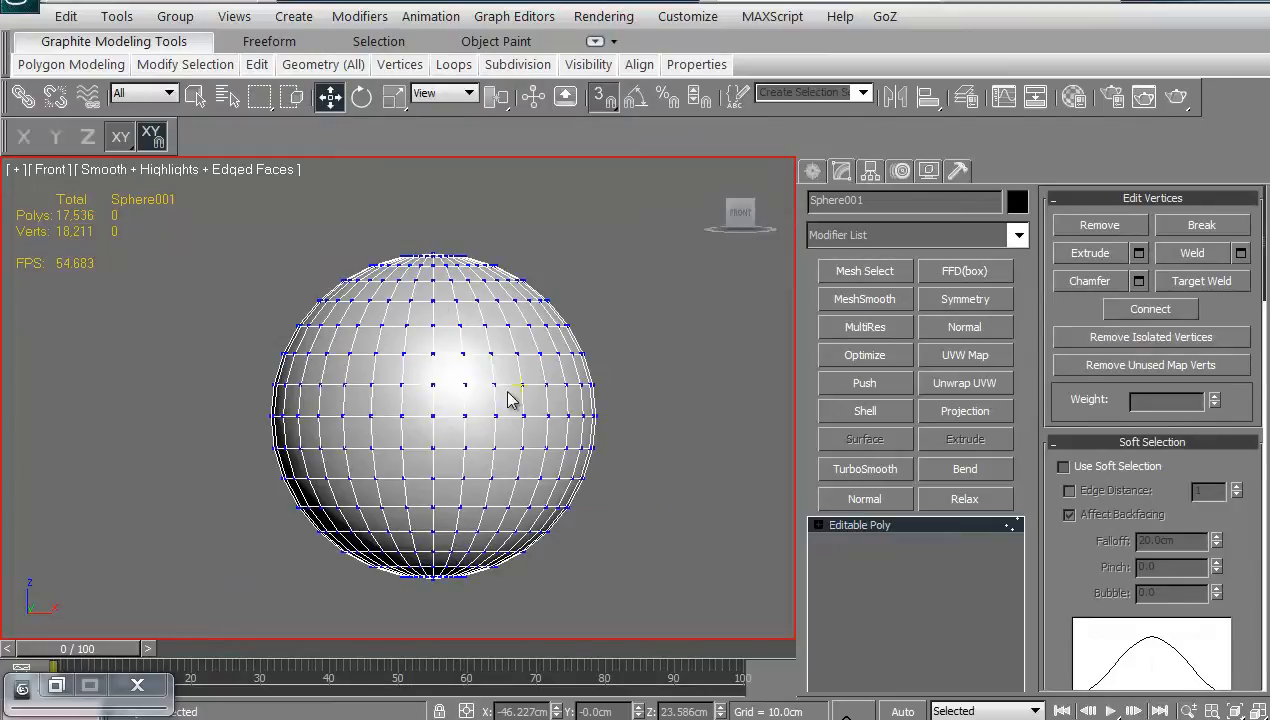
pyautogui.moveTo(500, 448)
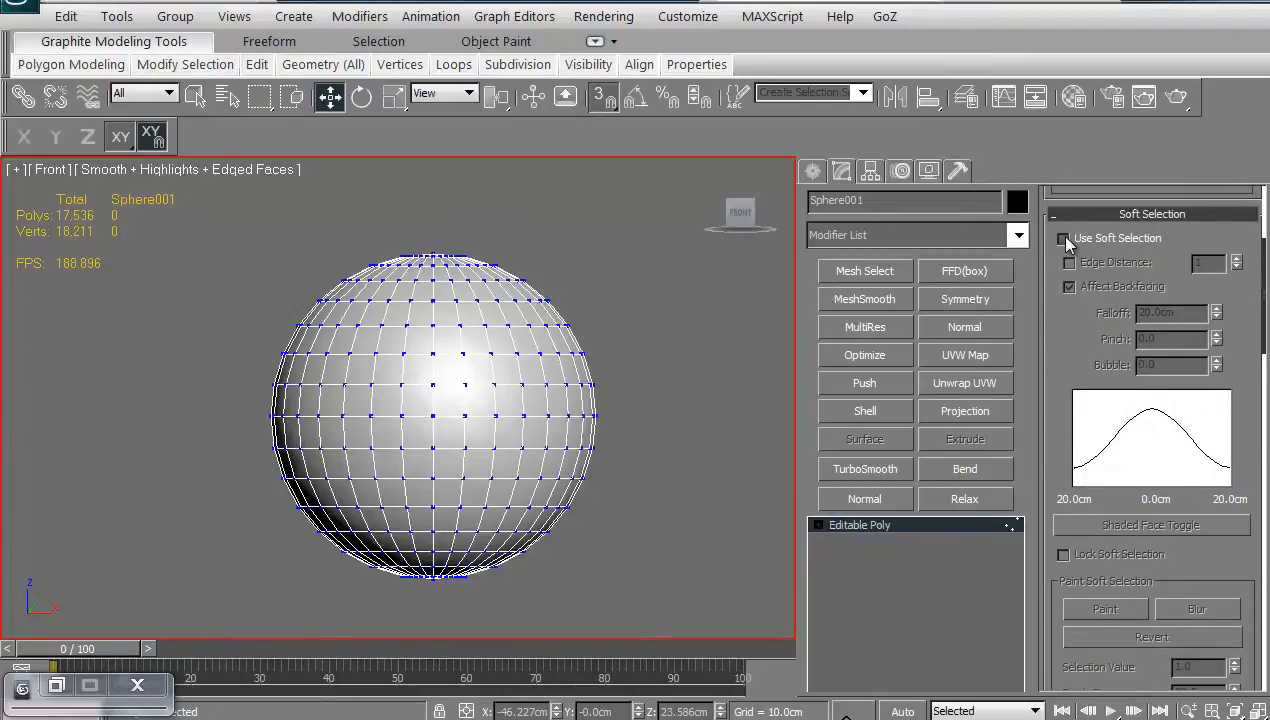
# - Enable Use Soft Selection for the sphere's vertices
pyautogui.click(1064, 238)
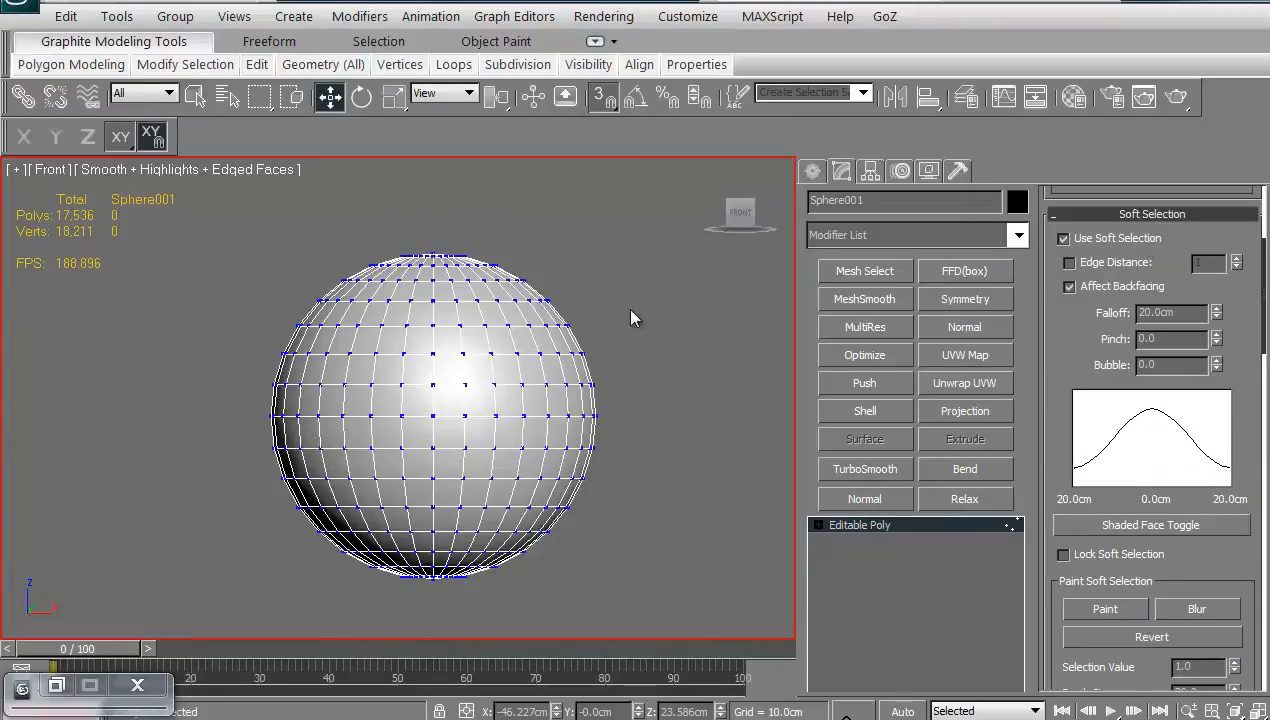
pyautogui.moveTo(616, 112)
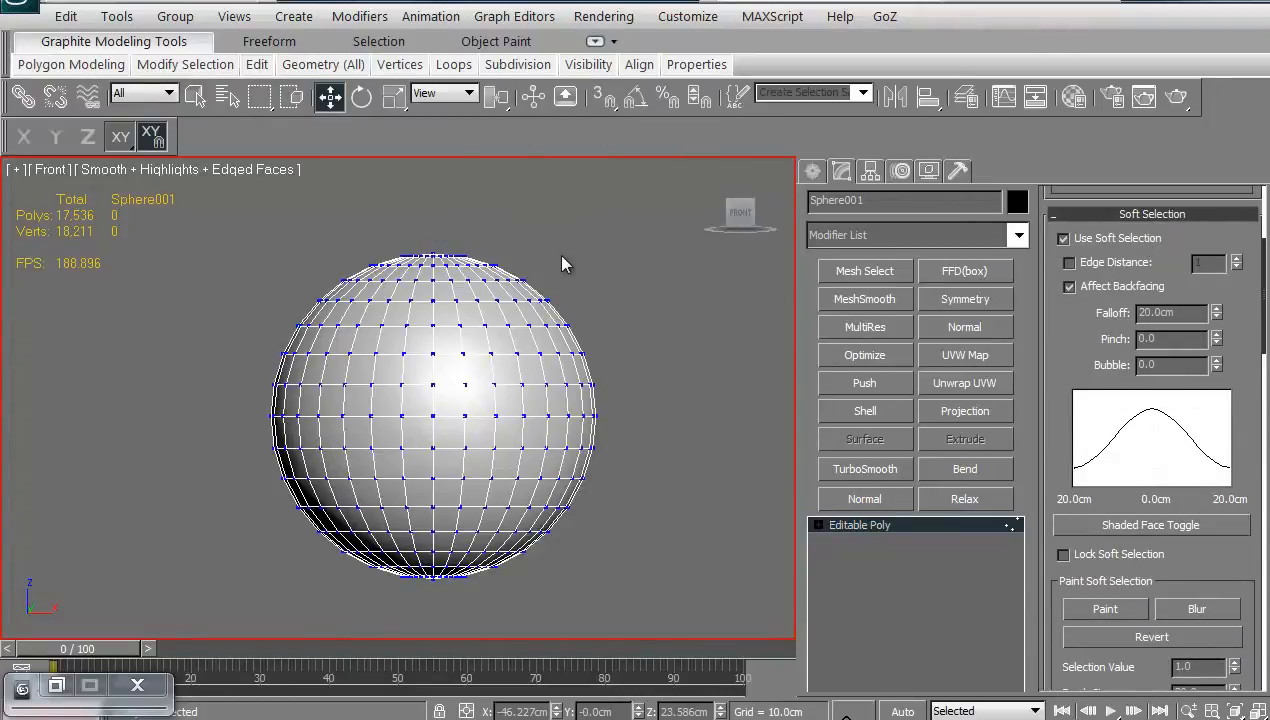
# - Select a few upper-right vertices and raise the Falloff to about 255.676cm
pyautogui.moveTo(564, 264); pyautogui.dragTo(504, 320)
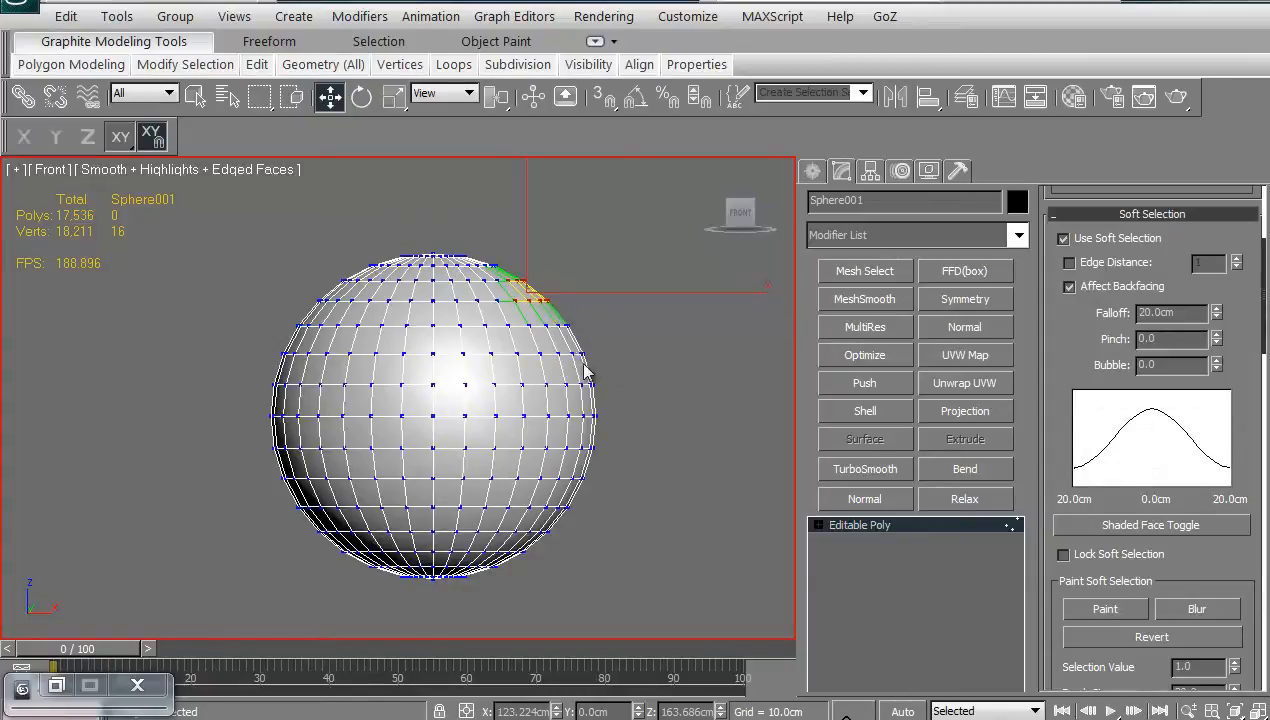
pyautogui.click(1218, 308)
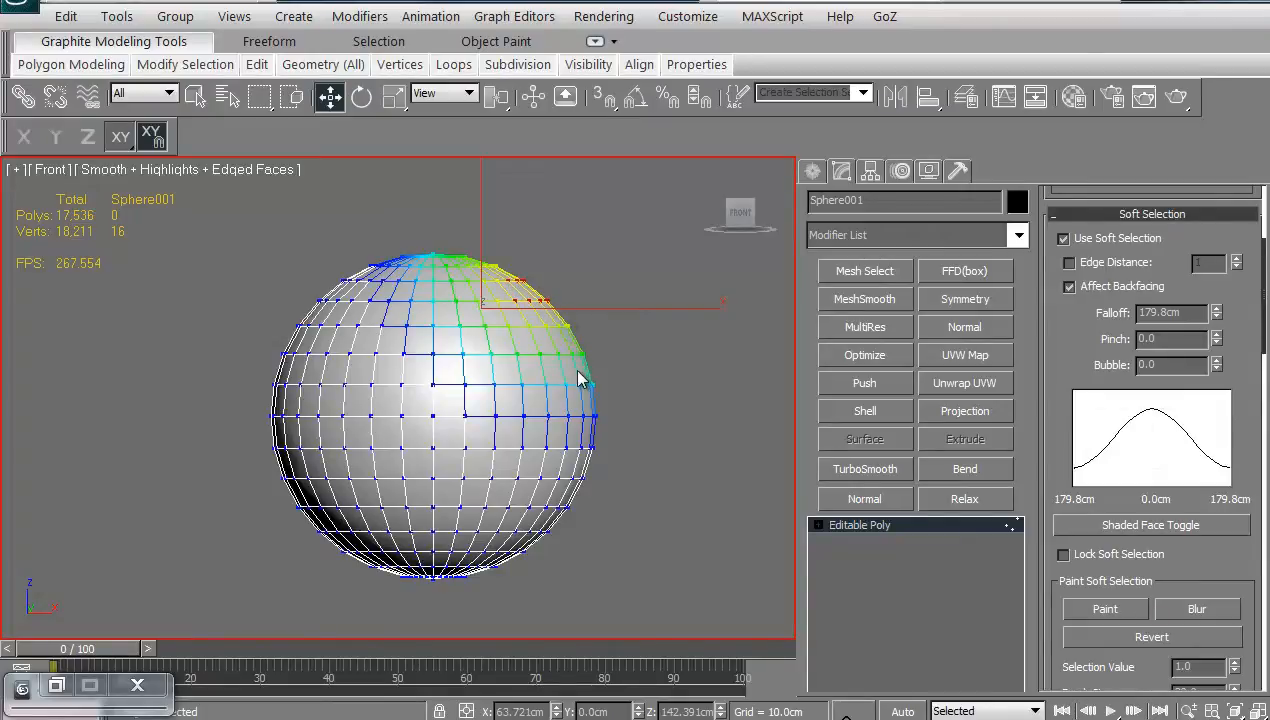
pyautogui.moveTo(570, 440)
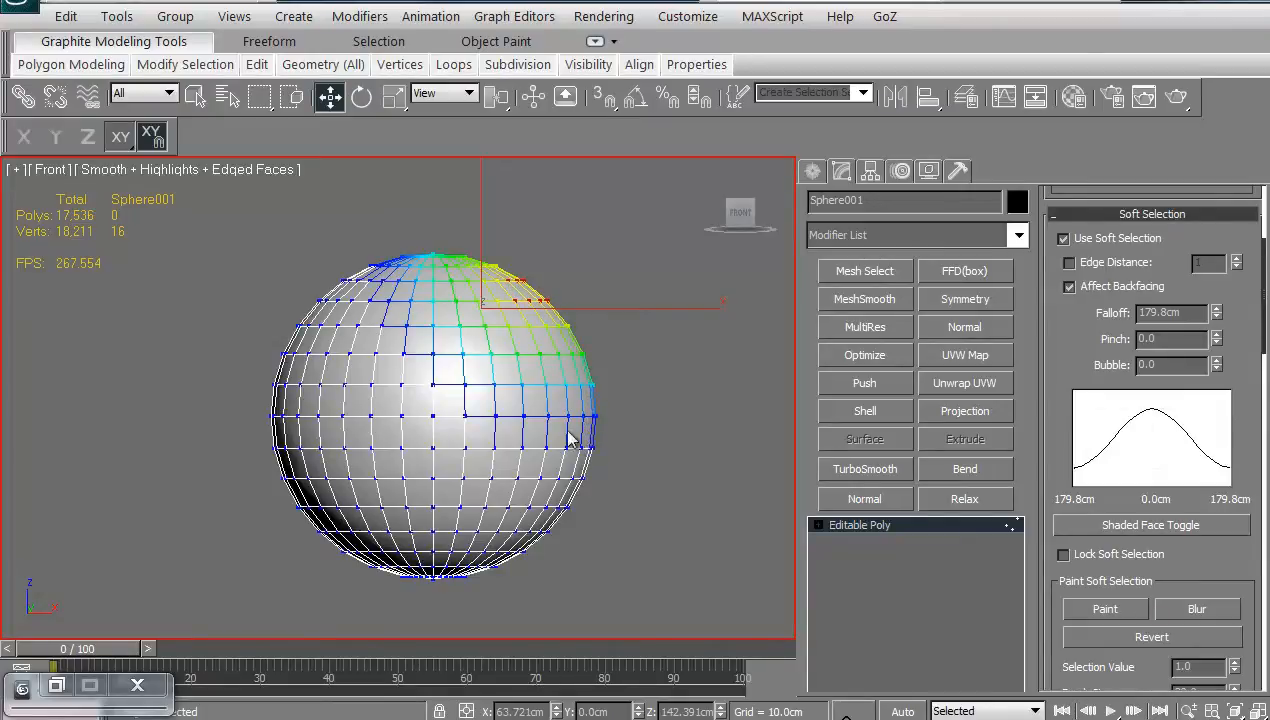
pyautogui.moveTo(516, 376)
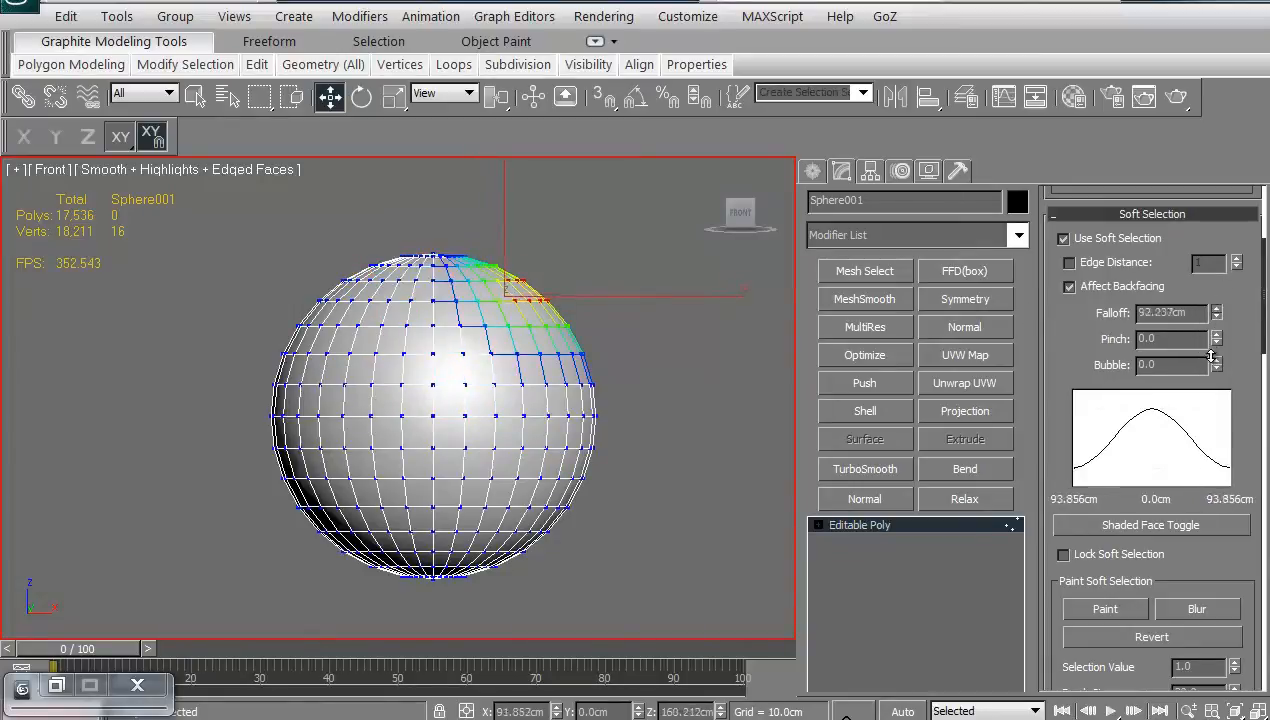
pyautogui.moveTo(1216, 312); pyautogui.dragTo(1216, 296)
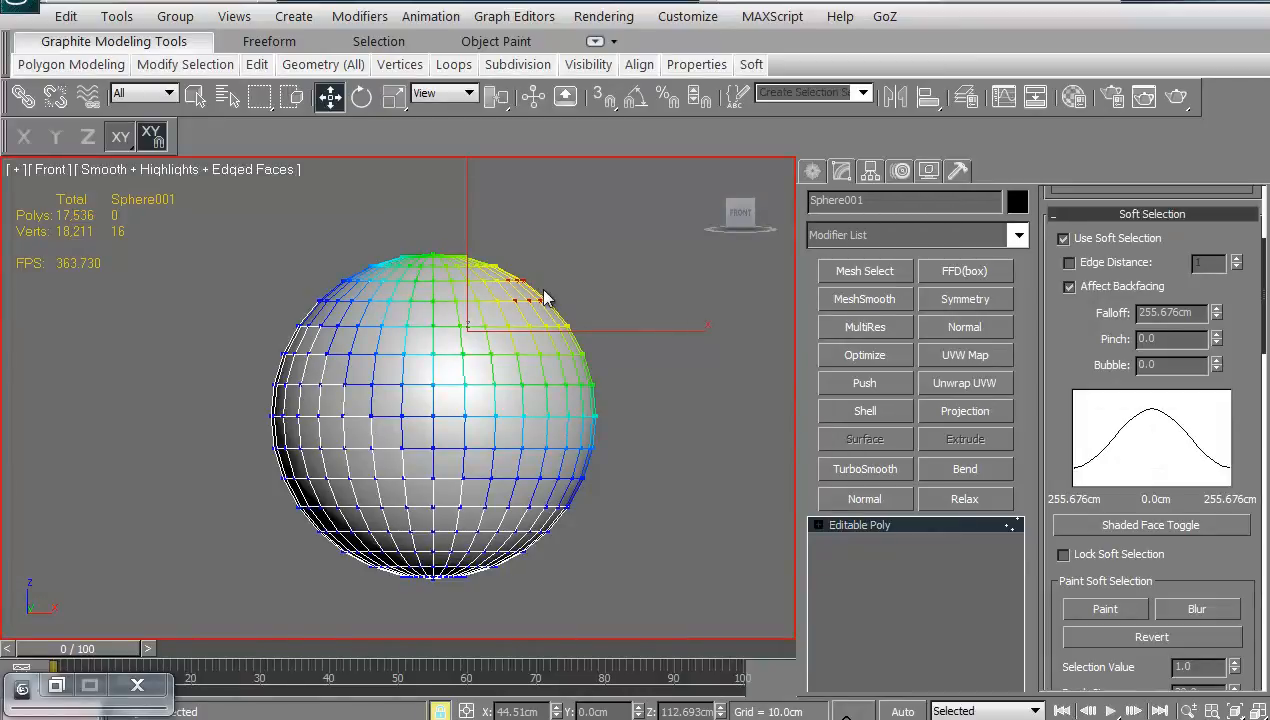
pyautogui.moveTo(568, 290)
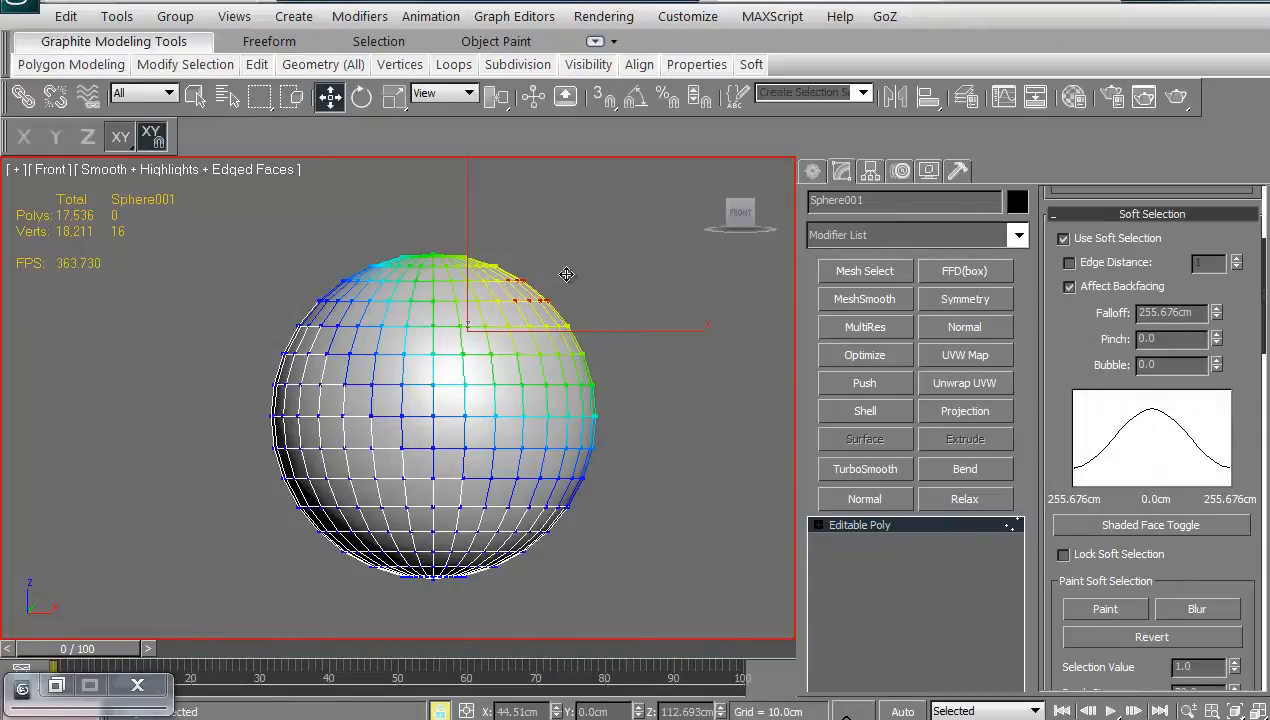
# - Drag the soft-selected top vertices out into egg shapes and back to round, testing falloff
pyautogui.moveTo(568, 276); pyautogui.dragTo(660, 238)
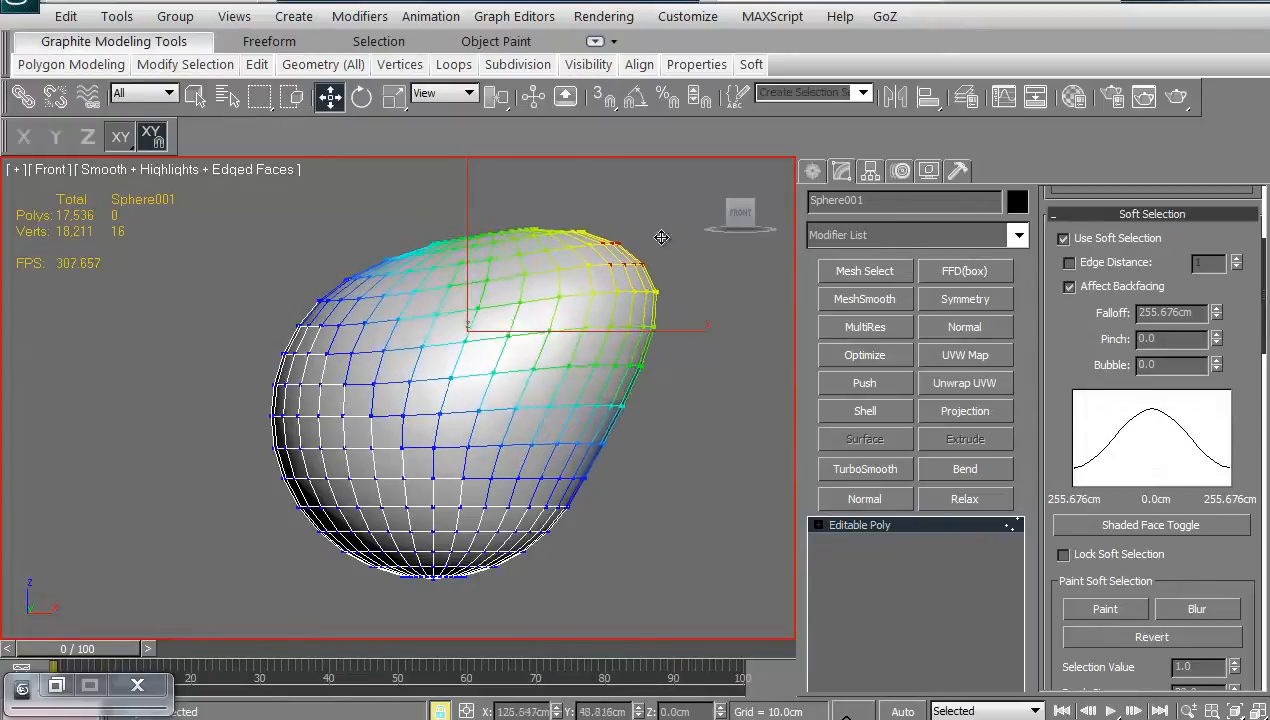
pyautogui.moveTo(660, 236); pyautogui.dragTo(650, 320)
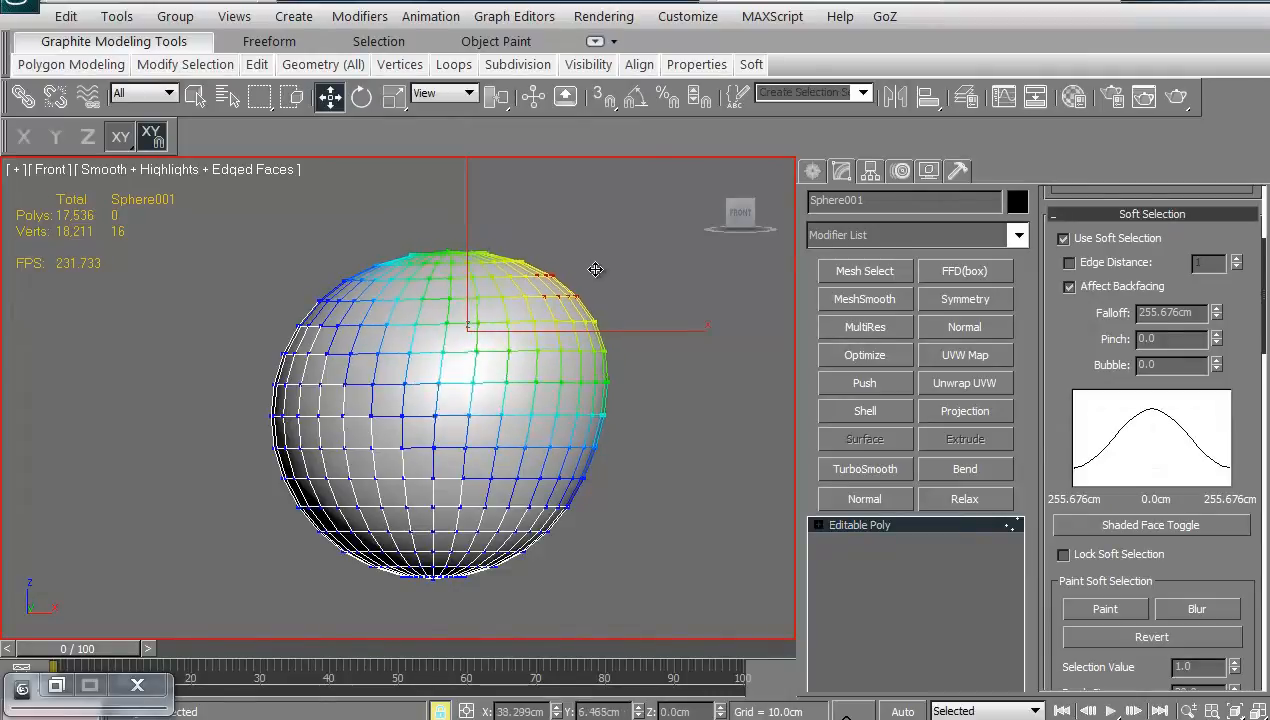
pyautogui.moveTo(596, 270); pyautogui.dragTo(648, 270)
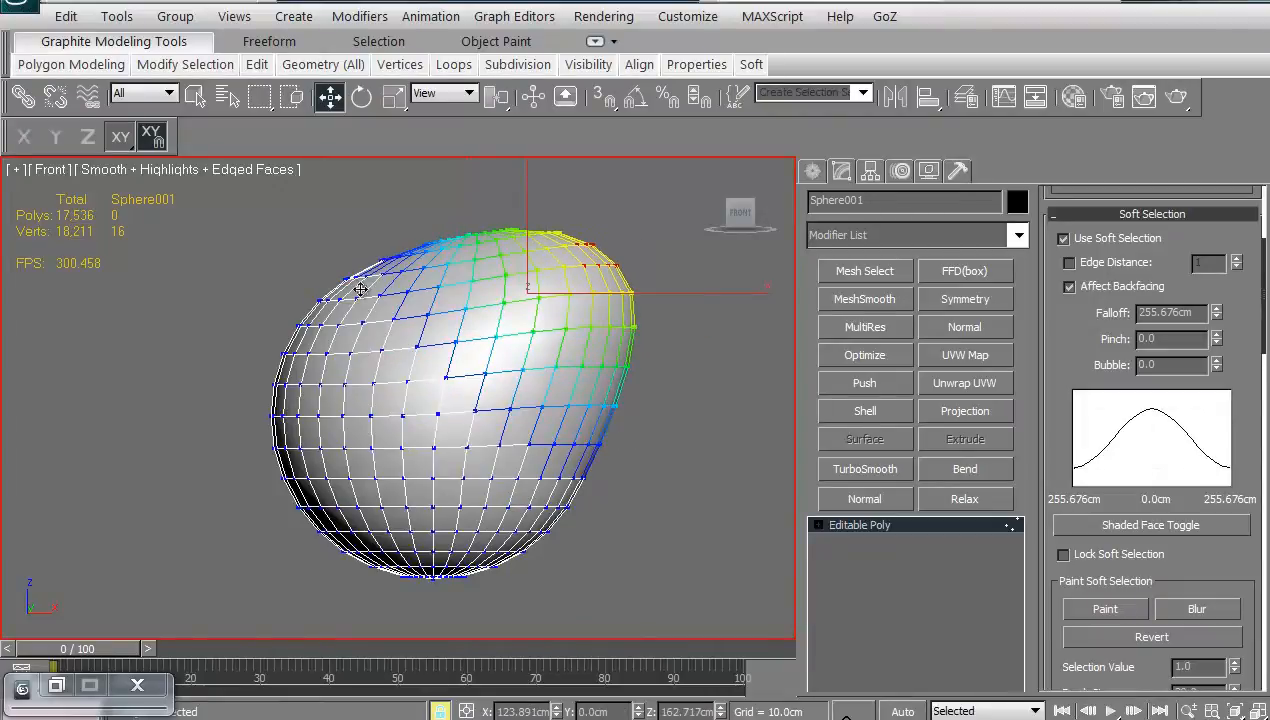
pyautogui.moveTo(536, 340)
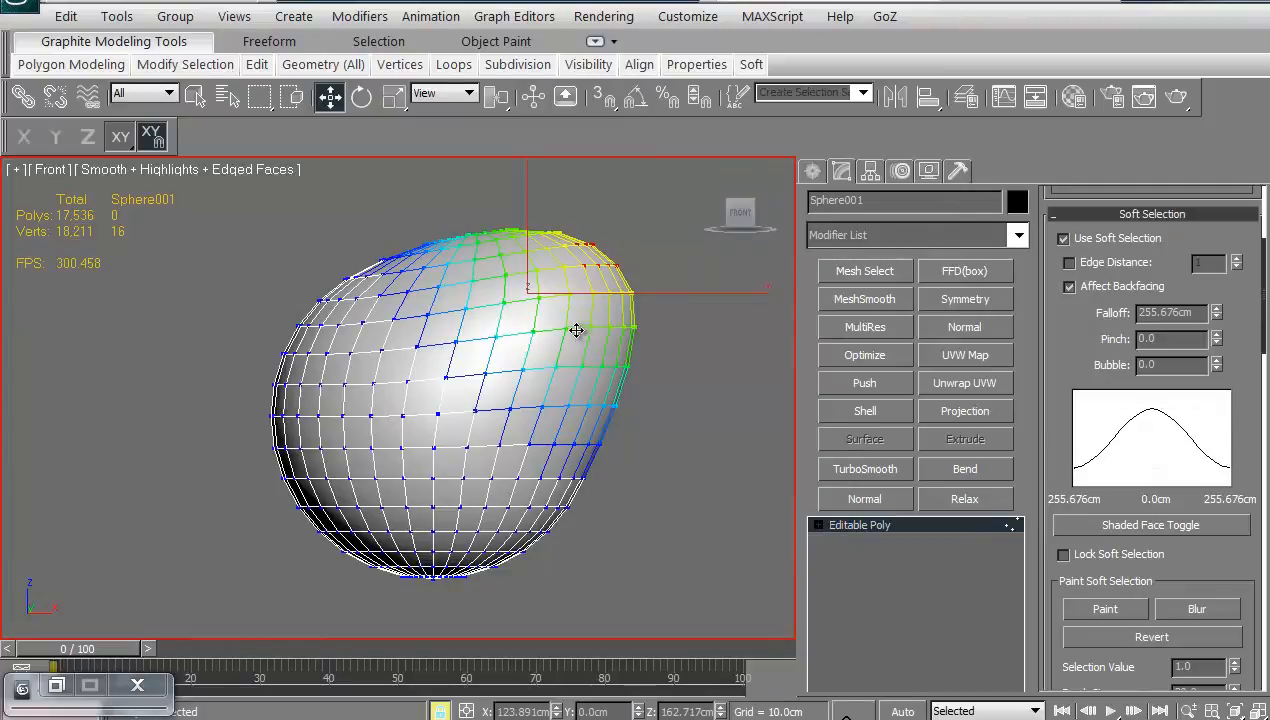
pyautogui.moveTo(616, 482)
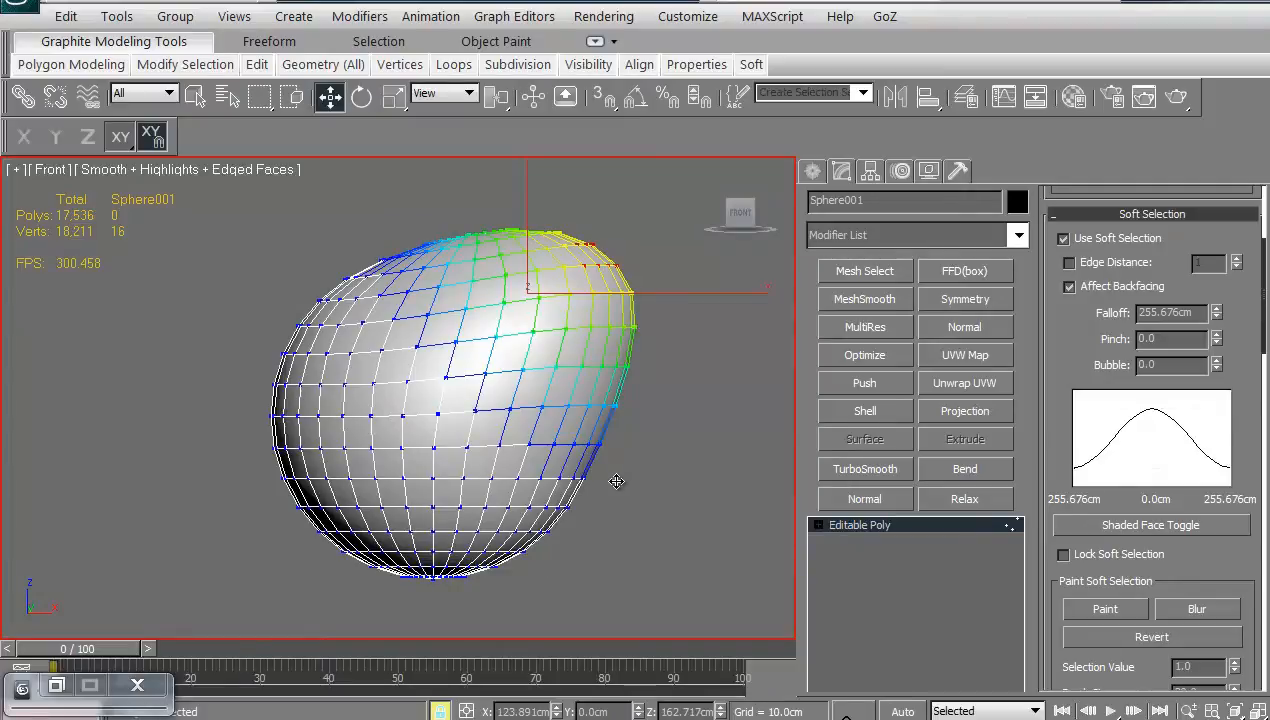
pyautogui.moveTo(468, 244)
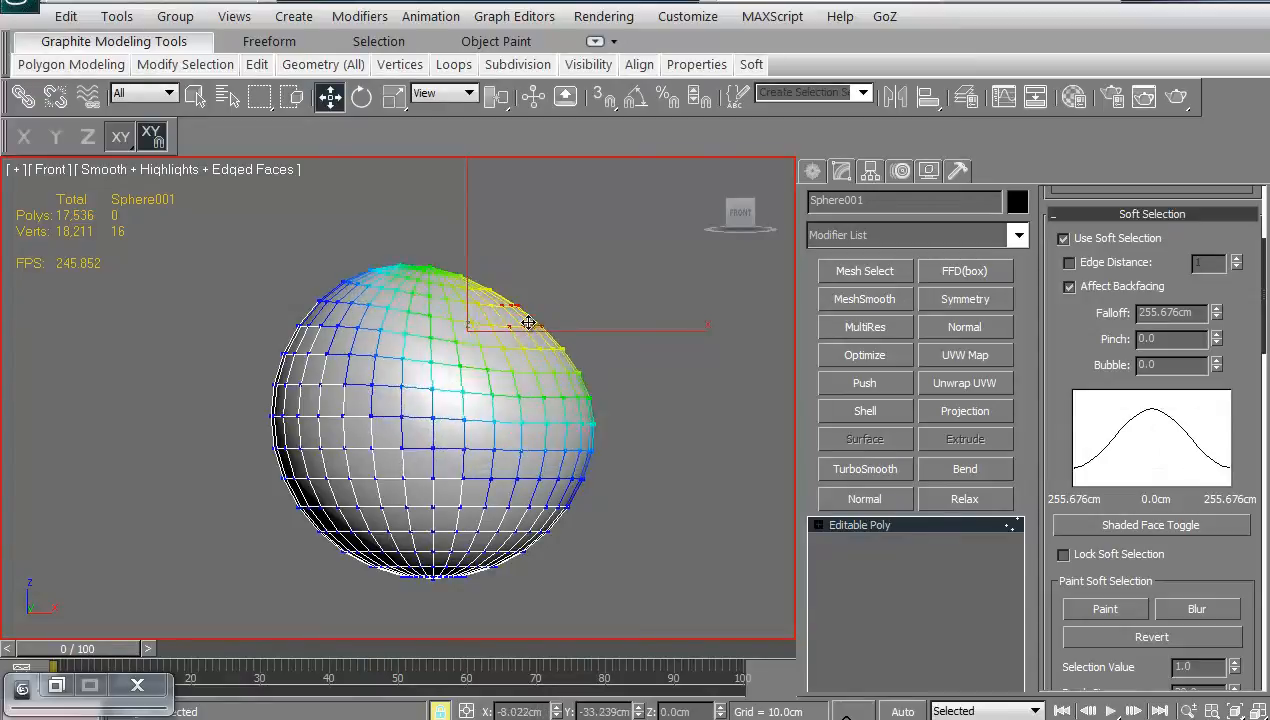
pyautogui.moveTo(528, 320); pyautogui.dragTo(666, 310)
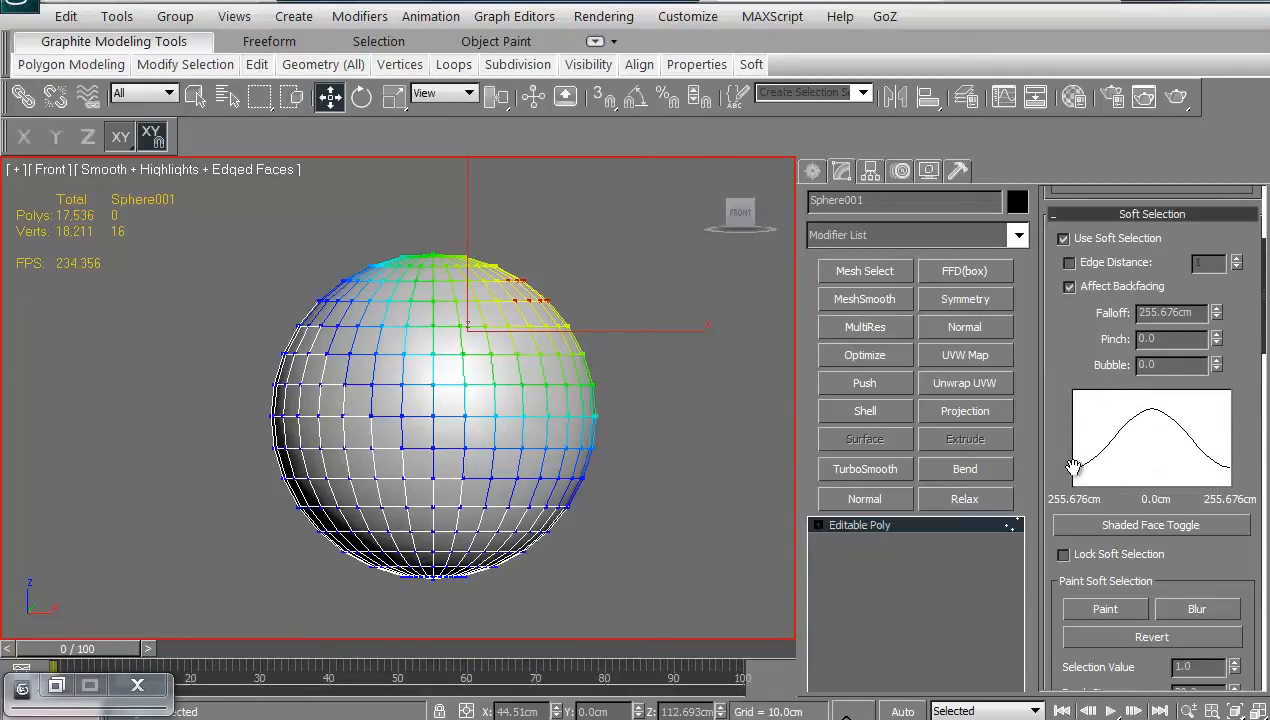
pyautogui.moveTo(738, 340)
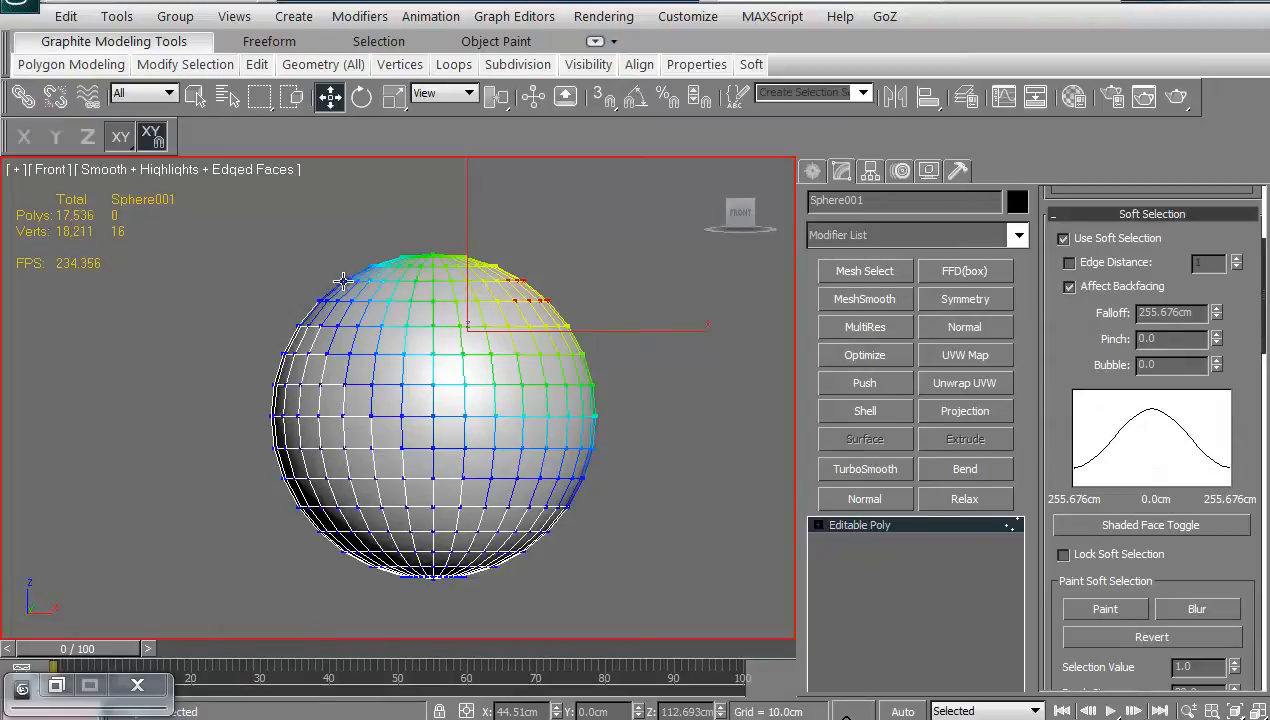
pyautogui.moveTo(310, 320)
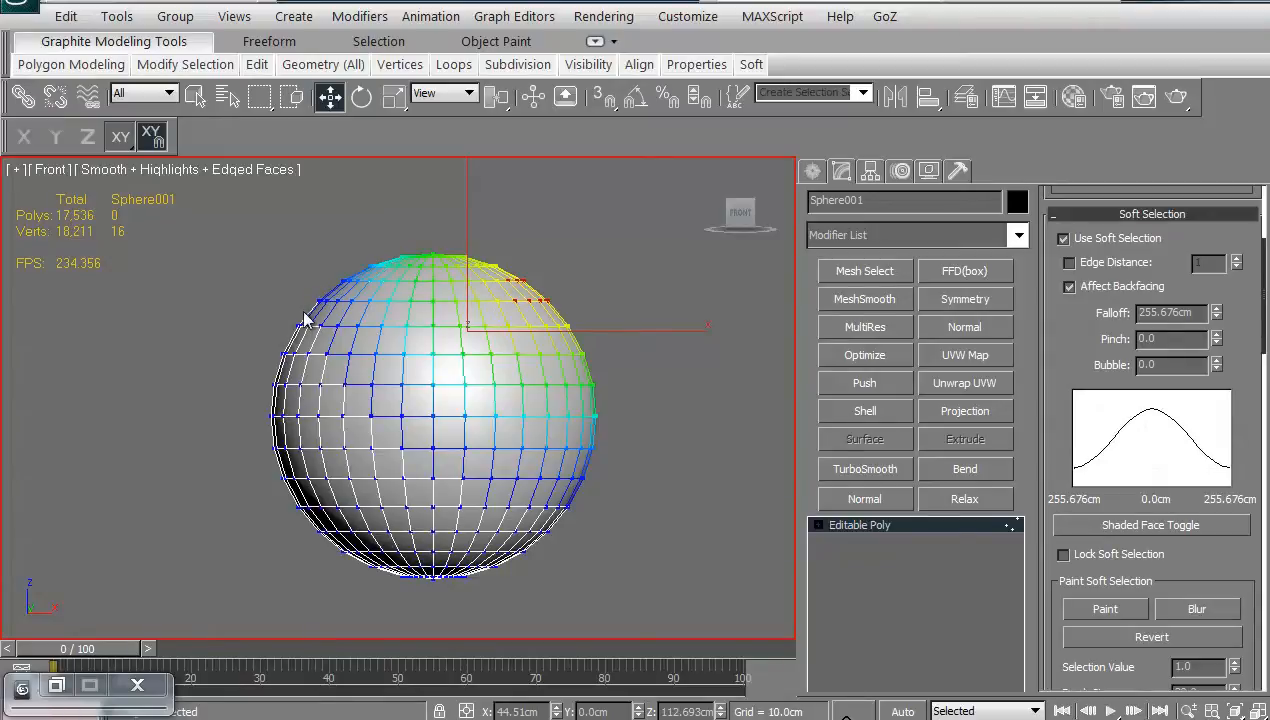
pyautogui.moveTo(462, 258)
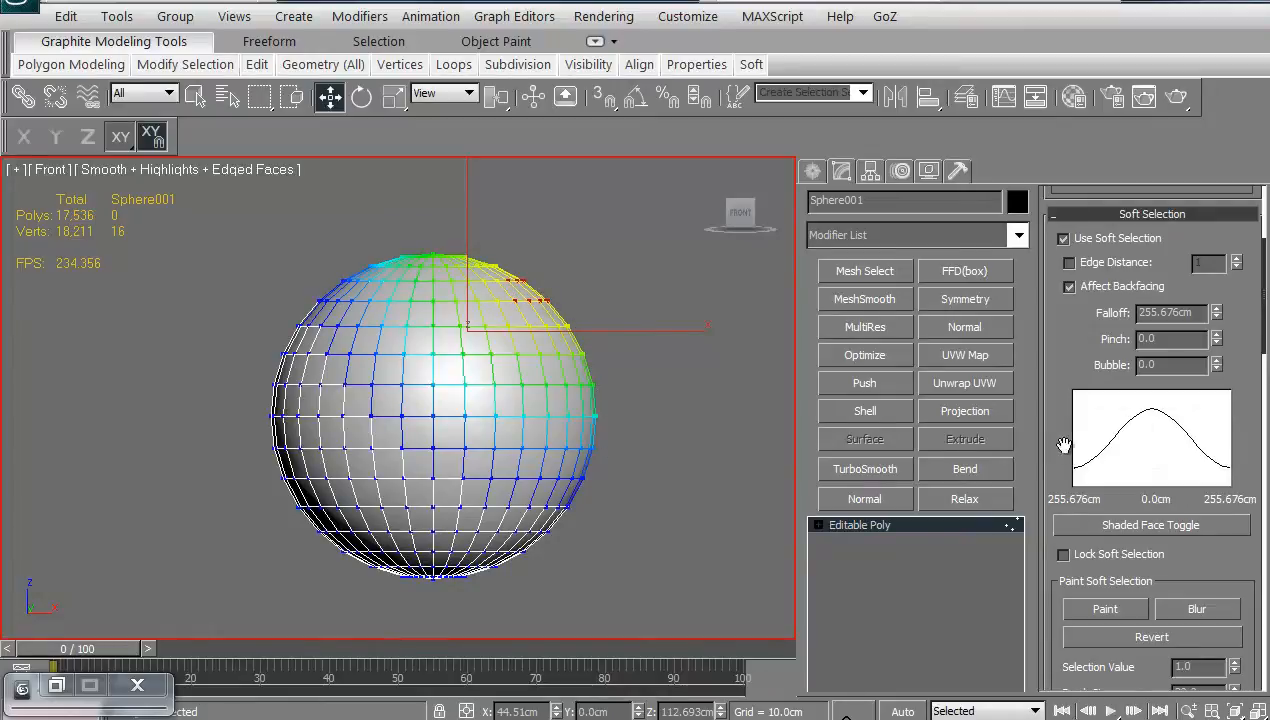
pyautogui.moveTo(1136, 350)
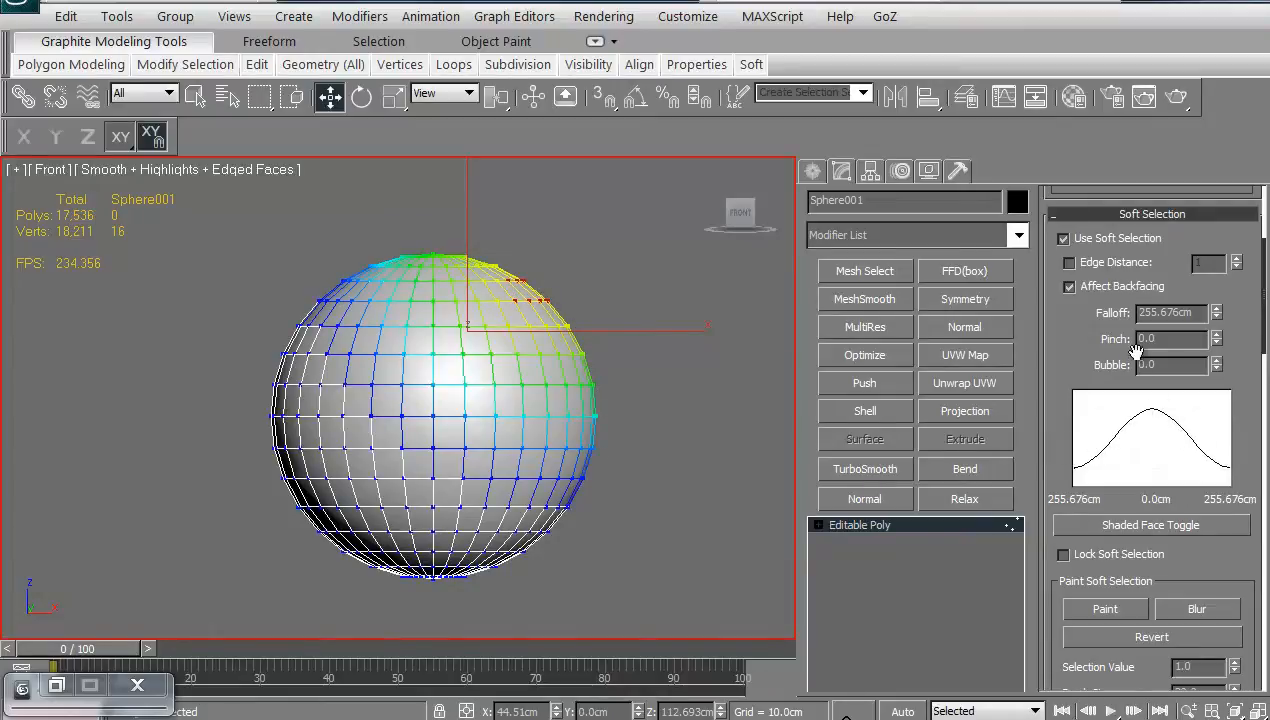
# - With Pinch at 1.03, pull the upper-right vertex into a pointed spike and stretch it higher
pyautogui.click(1216, 334)
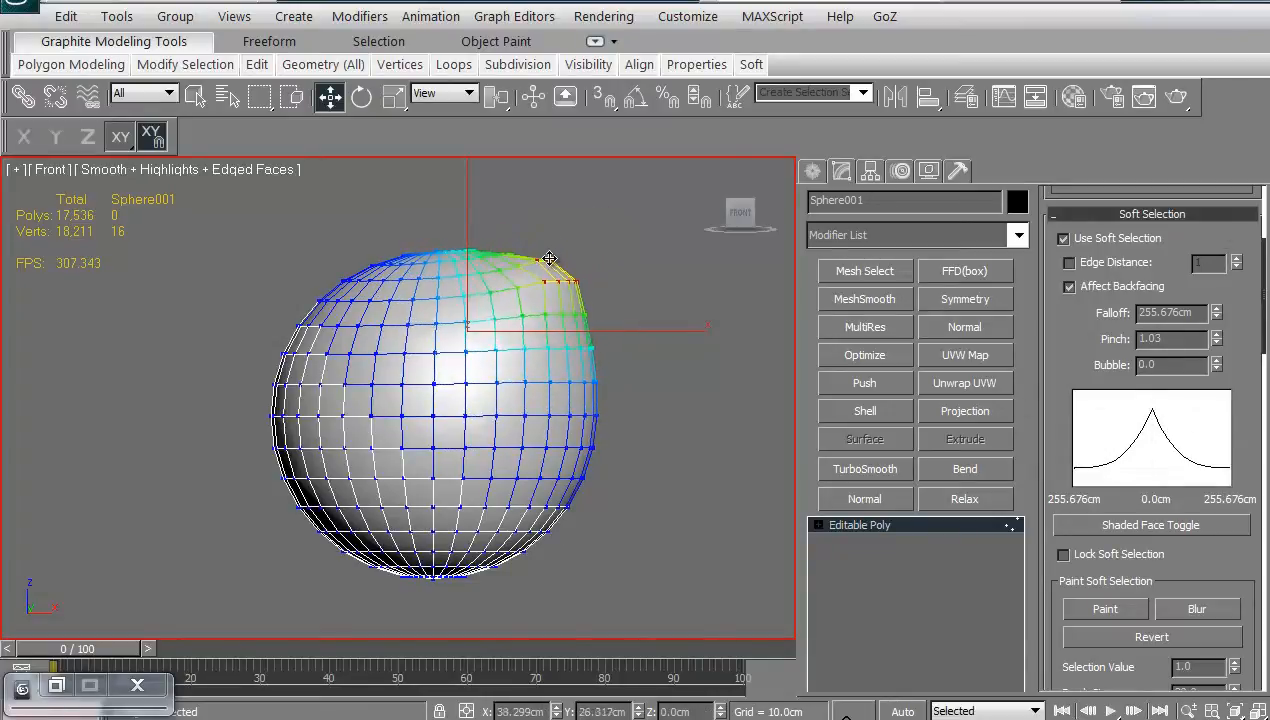
pyautogui.moveTo(548, 258); pyautogui.dragTo(588, 232)
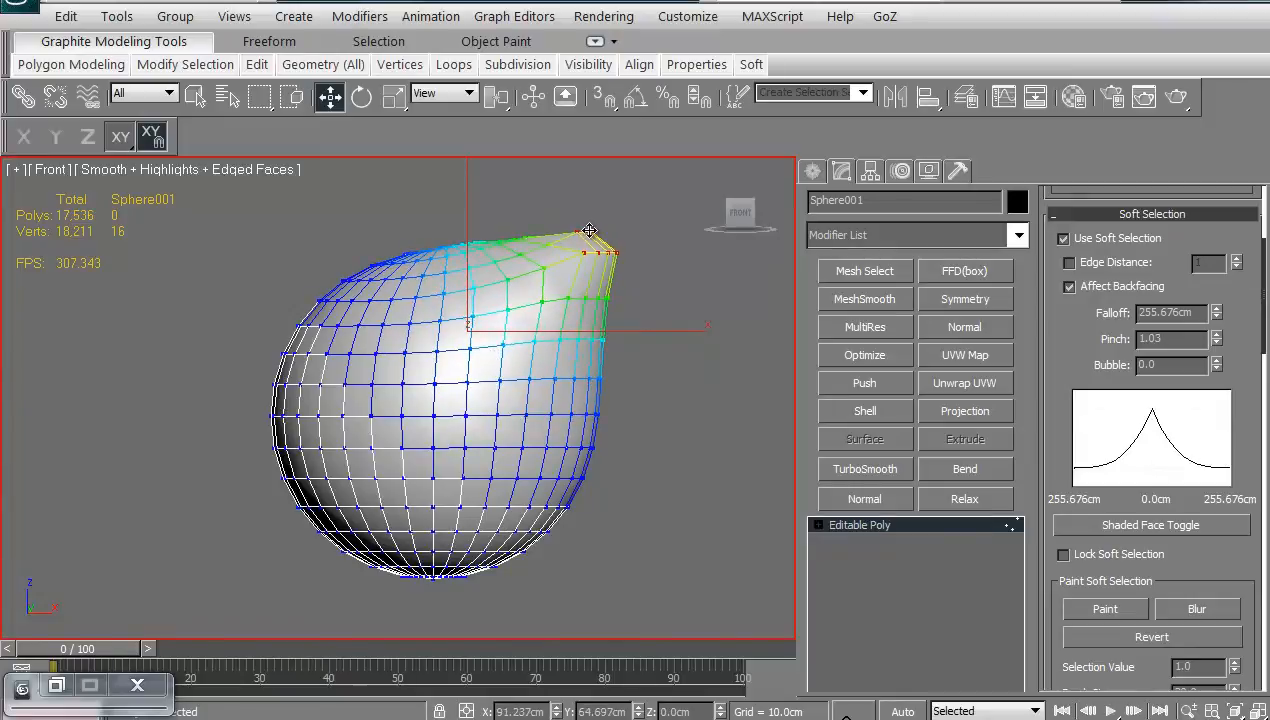
pyautogui.moveTo(590, 230); pyautogui.dragTo(610, 224)
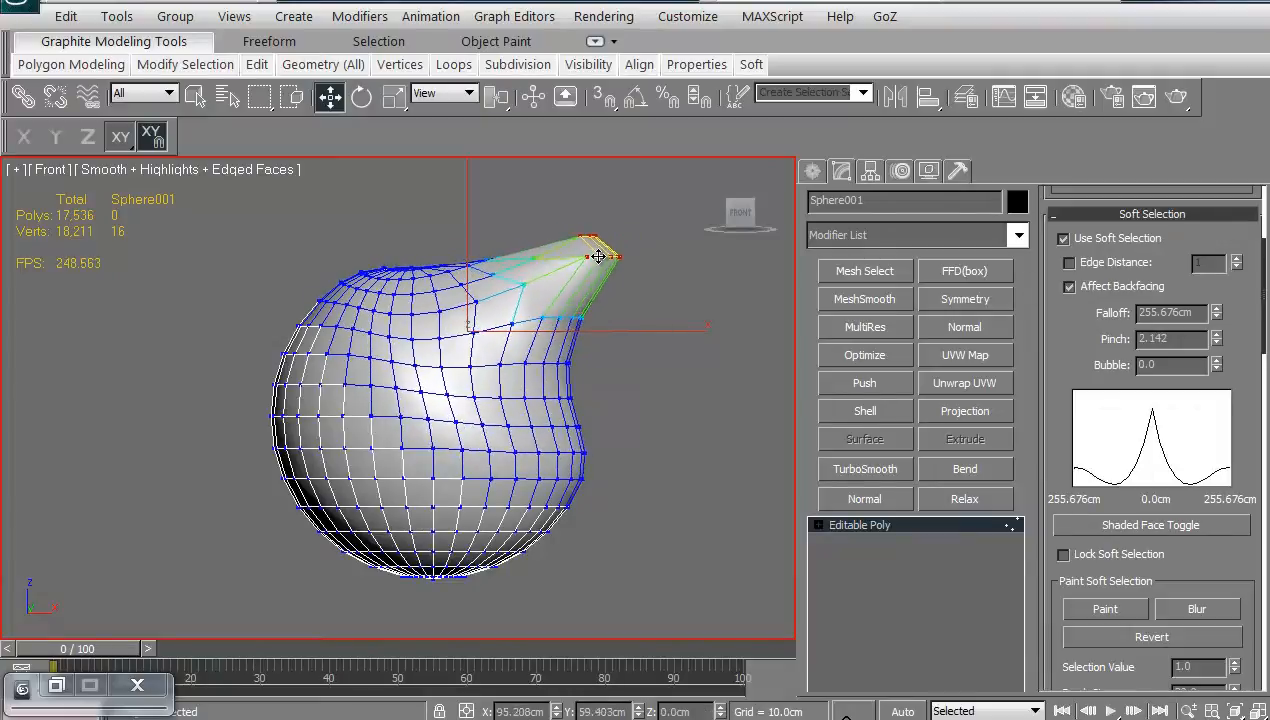
pyautogui.moveTo(596, 256); pyautogui.dragTo(604, 236)
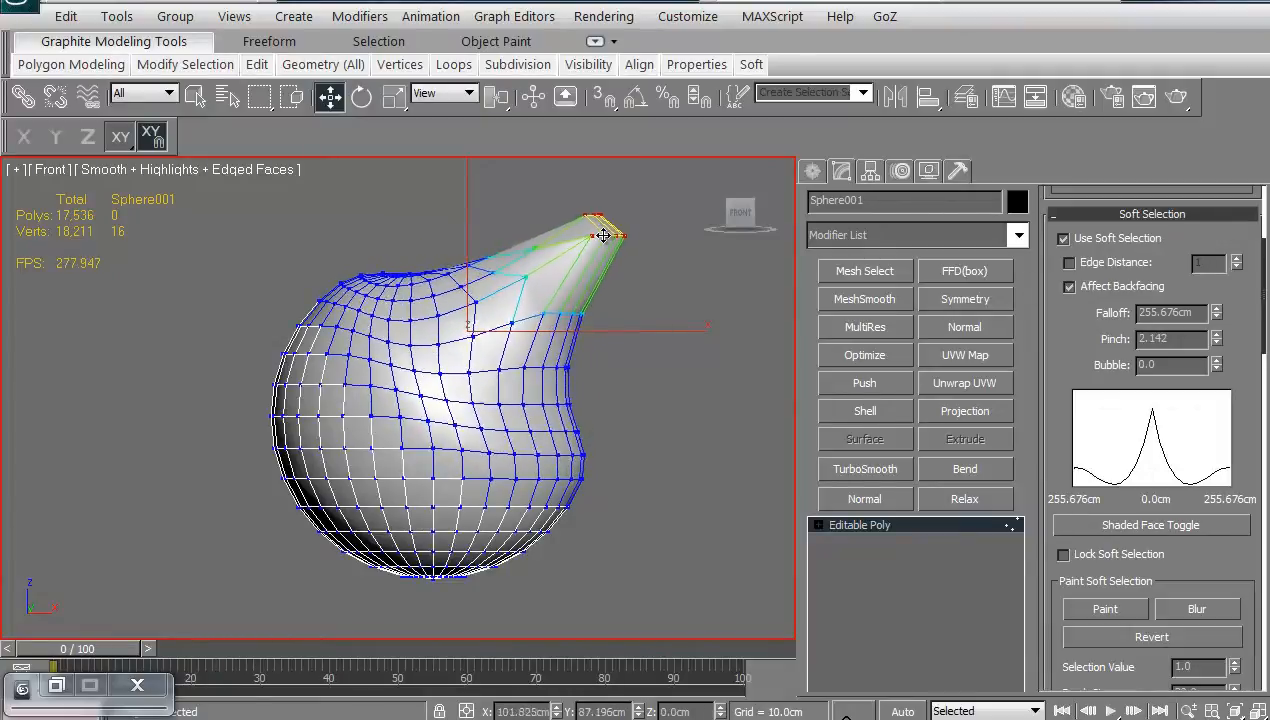
pyautogui.moveTo(604, 236); pyautogui.dragTo(590, 250)
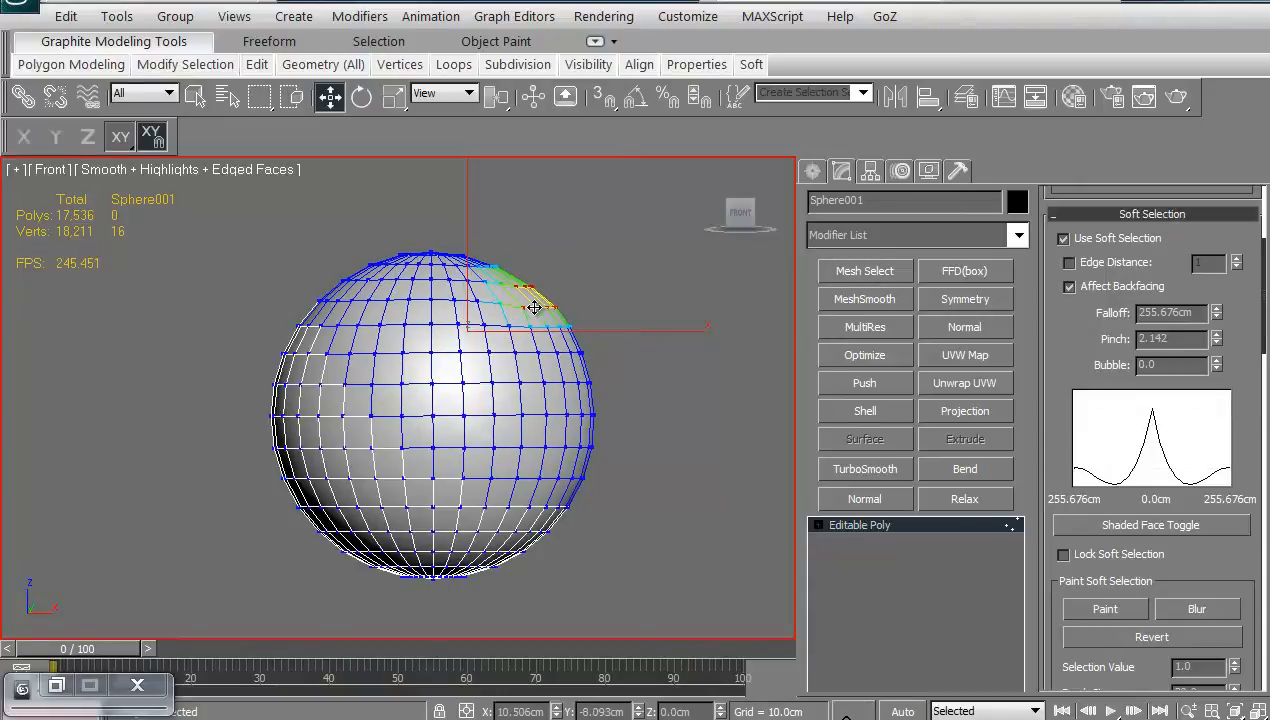
# - Lower Pinch to 0.142 then -0.142 and pull the vertex into flatter, broader bulges
pyautogui.moveTo(536, 308); pyautogui.dragTo(616, 248)
pyautogui.write('-2.142')
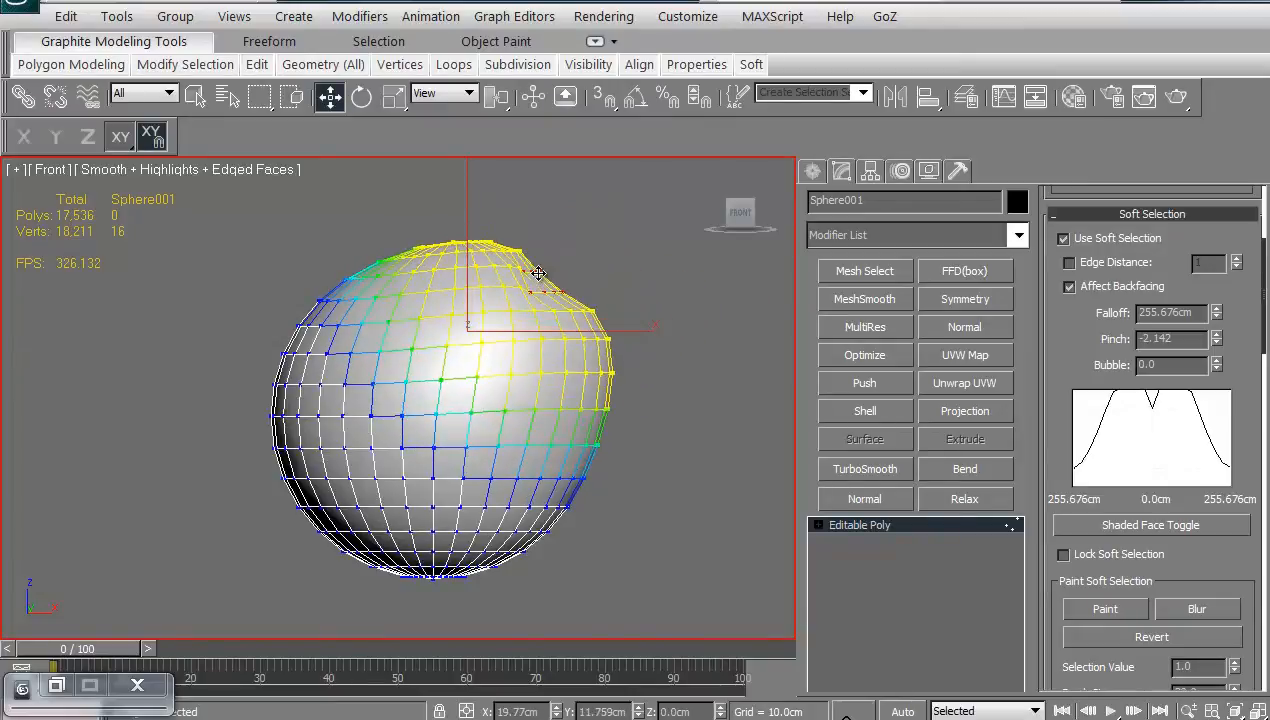
pyautogui.moveTo(538, 272); pyautogui.dragTo(560, 266)
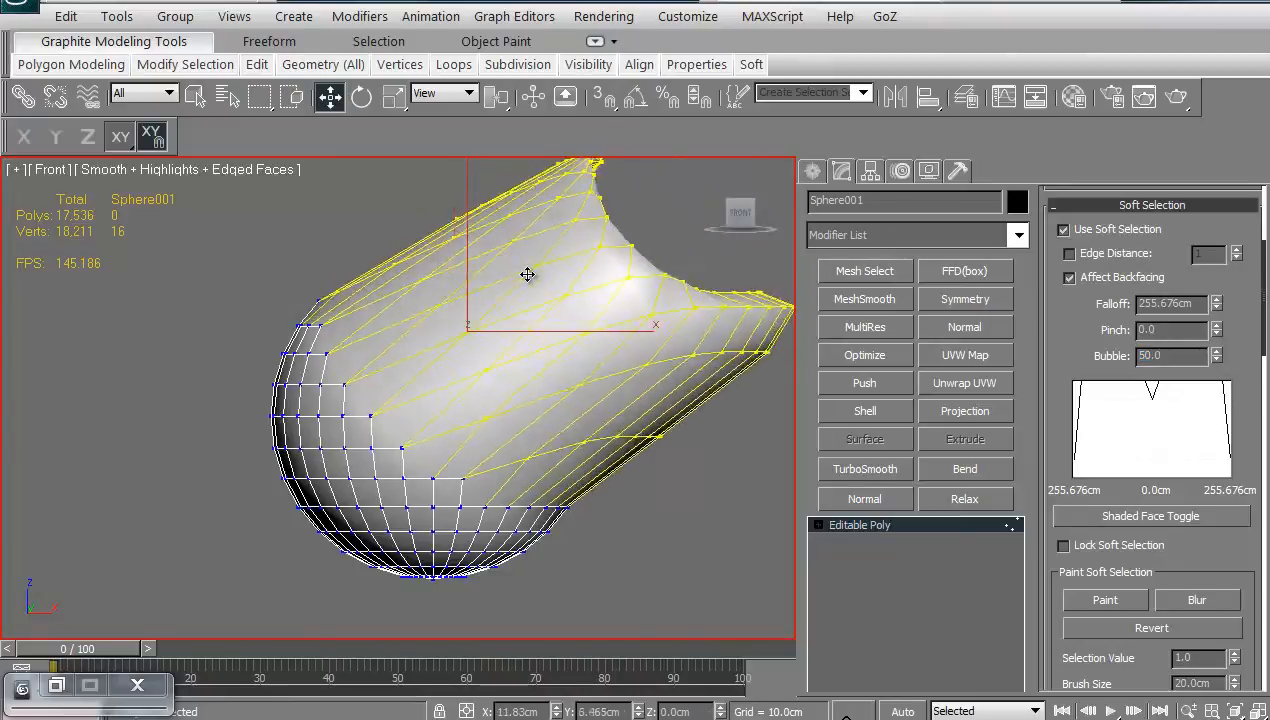
# - With Bubble at 50, drag the vertex to inflate the sphere into bulges and jagged spikes
pyautogui.moveTo(528, 276); pyautogui.dragTo(516, 278)
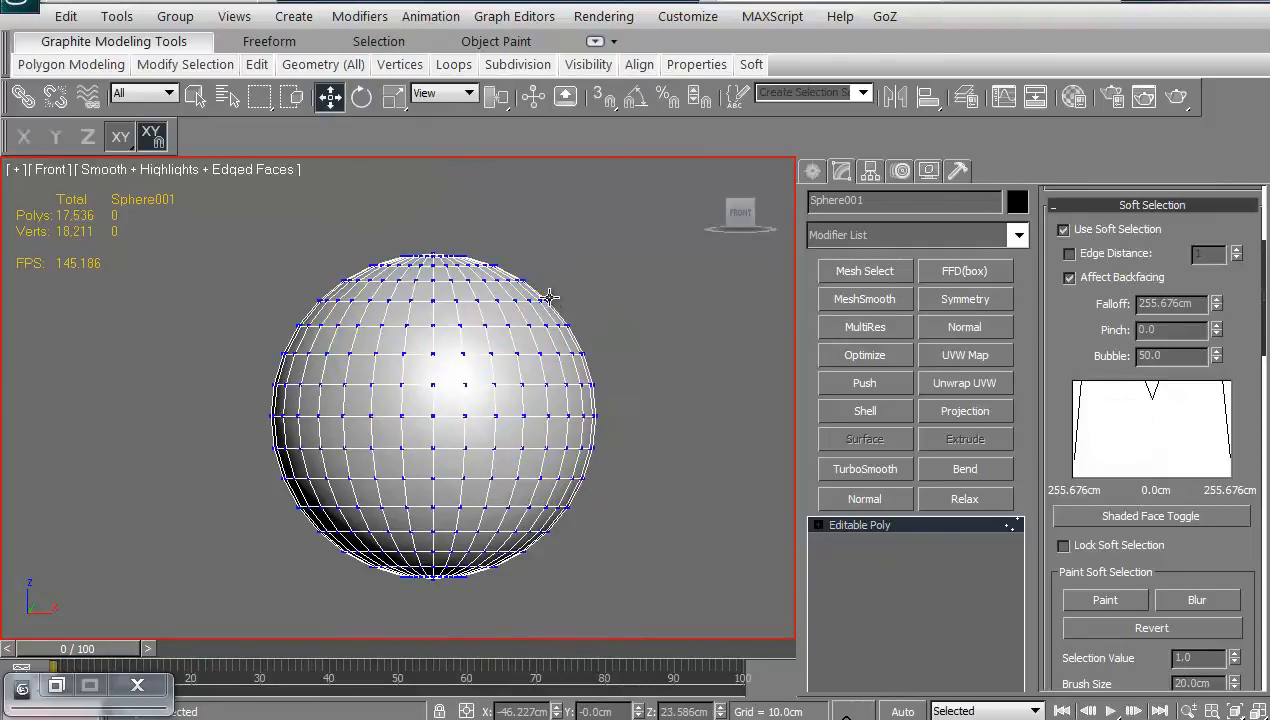
pyautogui.moveTo(552, 296); pyautogui.dragTo(552, 210)
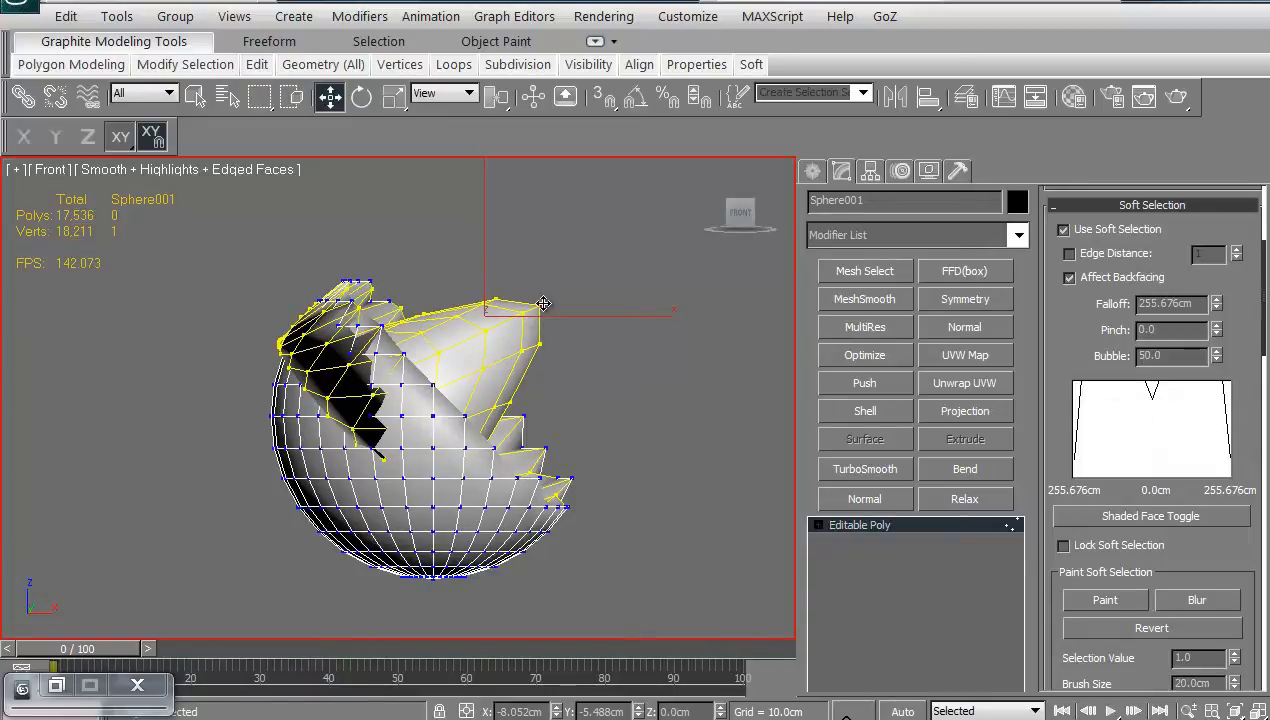
pyautogui.moveTo(544, 304); pyautogui.dragTo(500, 458)
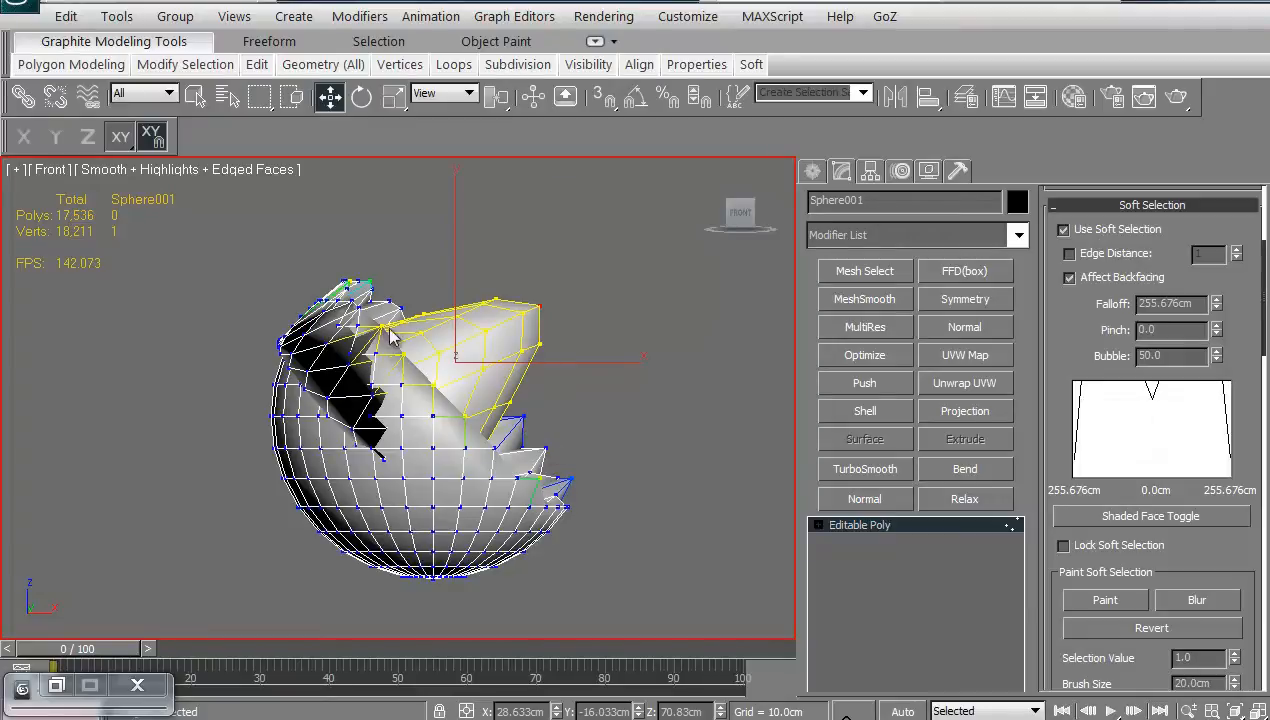
pyautogui.moveTo(350, 388)
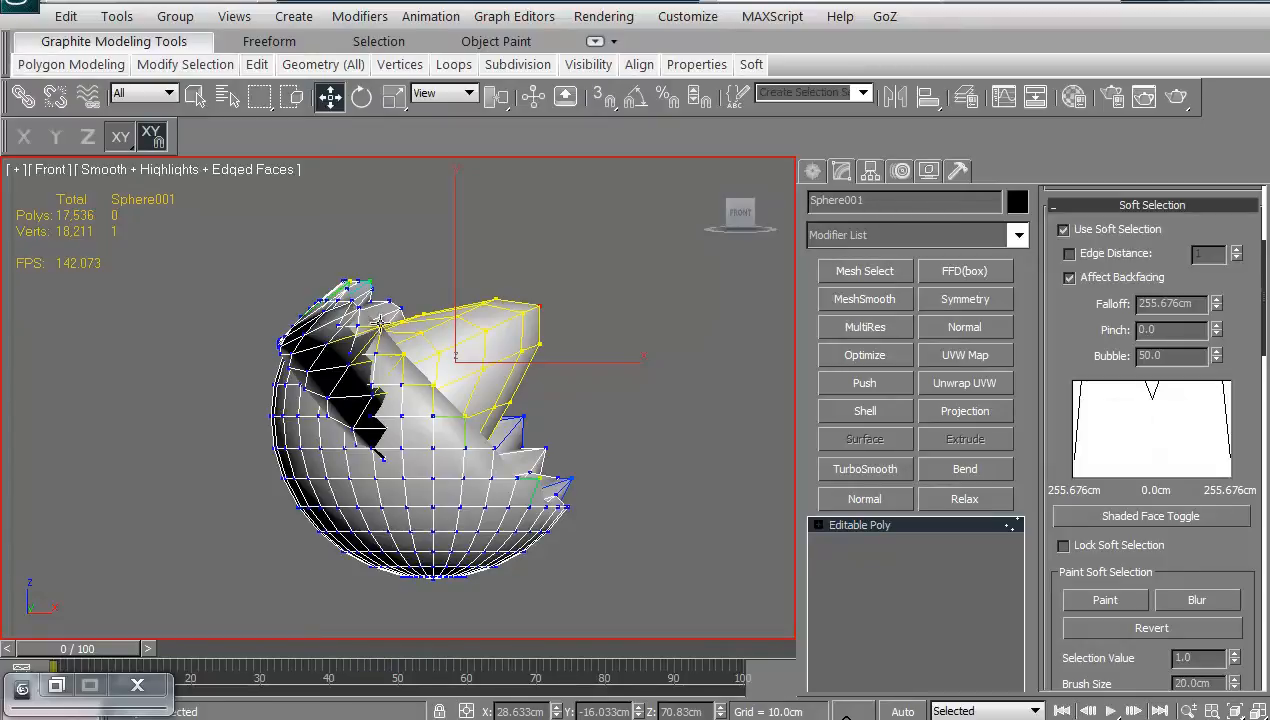
pyautogui.moveTo(390, 346)
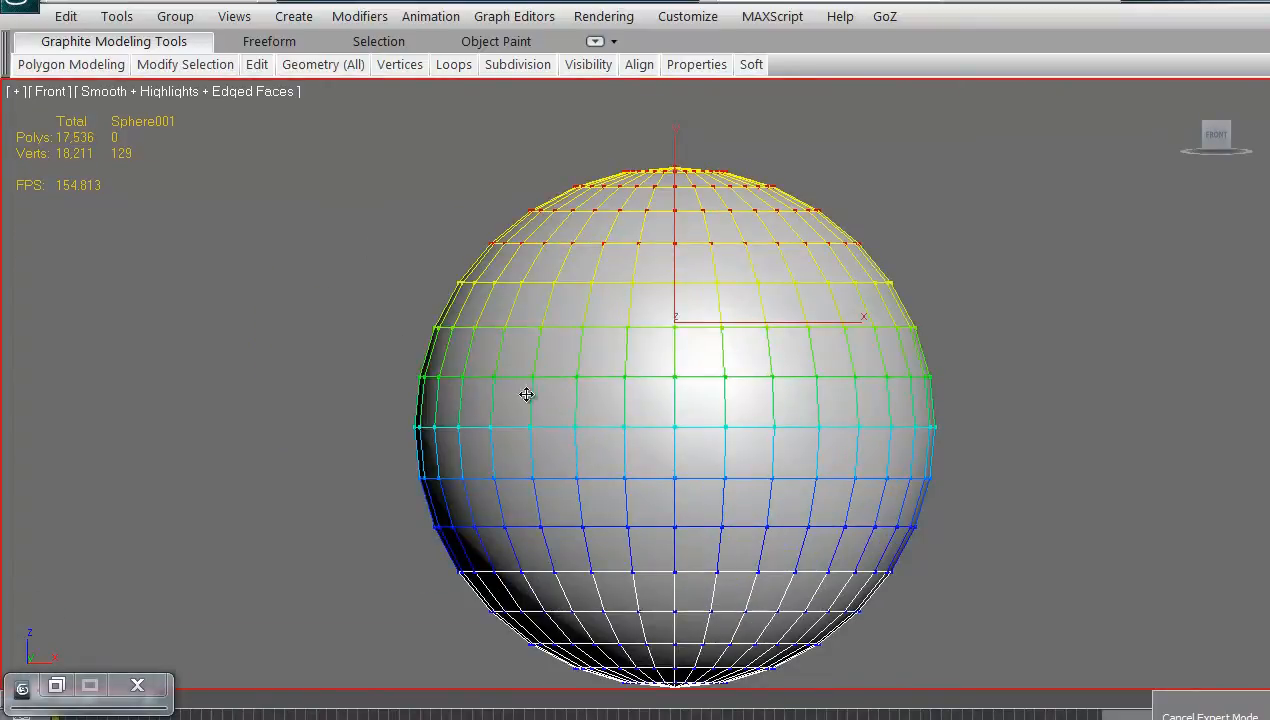
# - Zoom out and marquee-select the top cap of the sphere's vertices
pyautogui.moveTo(528, 396); pyautogui.dragTo(336, 328)
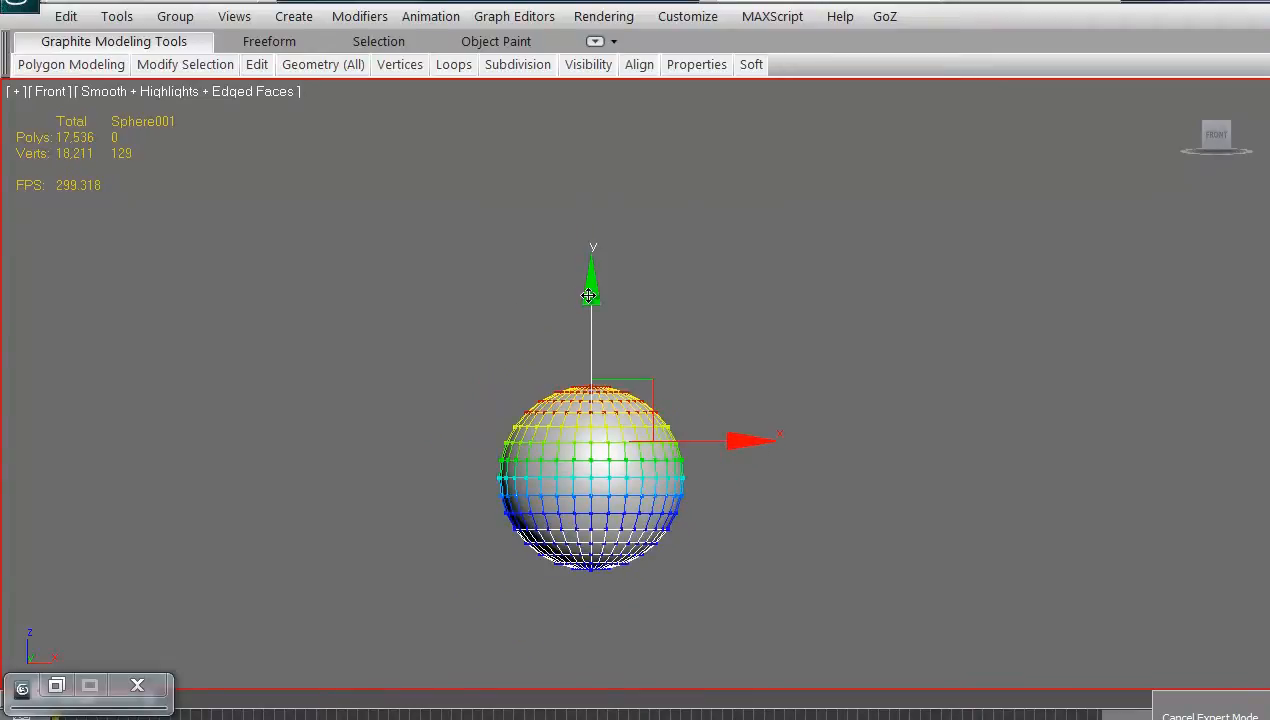
pyautogui.moveTo(588, 292); pyautogui.dragTo(588, 168)
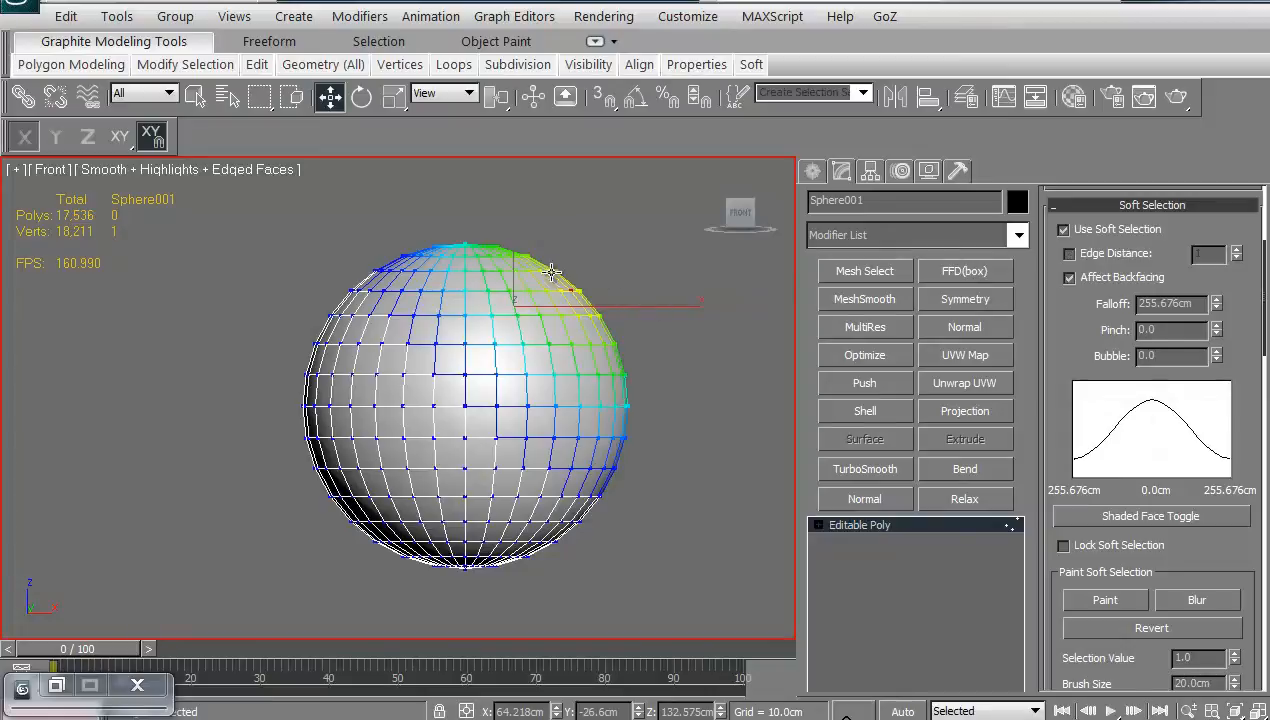
pyautogui.moveTo(556, 304)
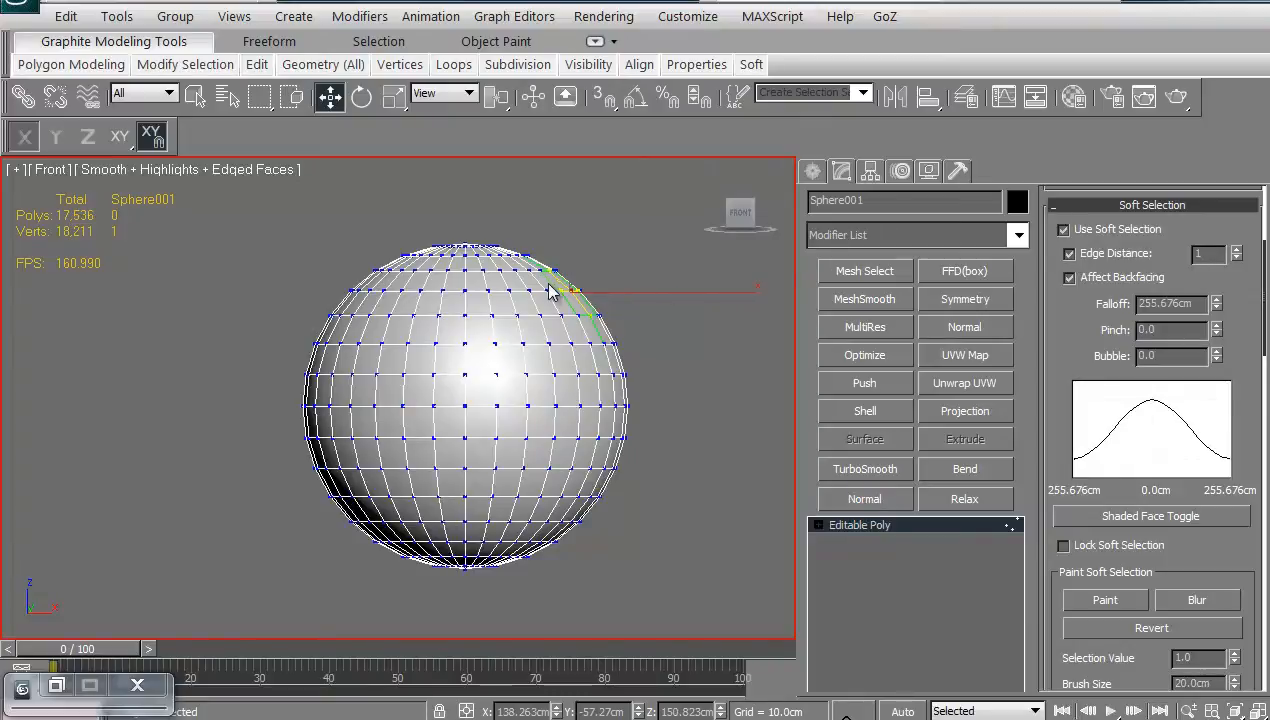
pyautogui.moveTo(568, 318)
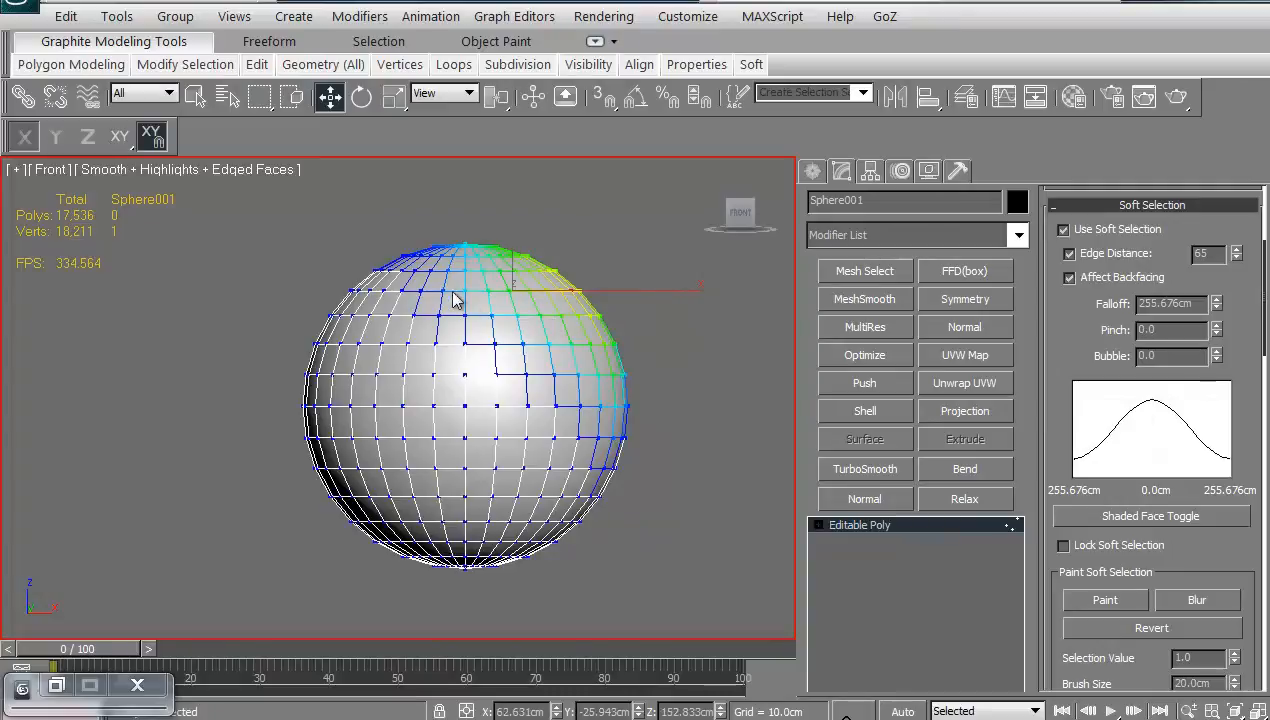
pyautogui.moveTo(422, 284)
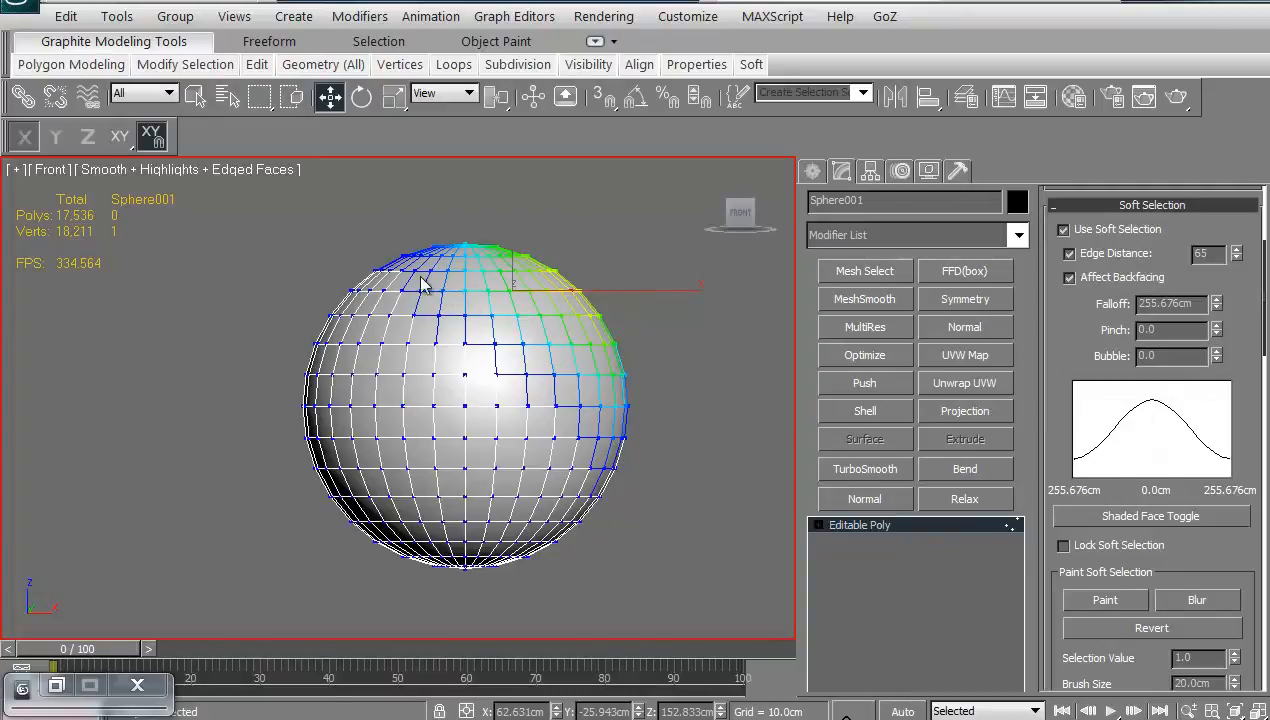
pyautogui.moveTo(478, 364)
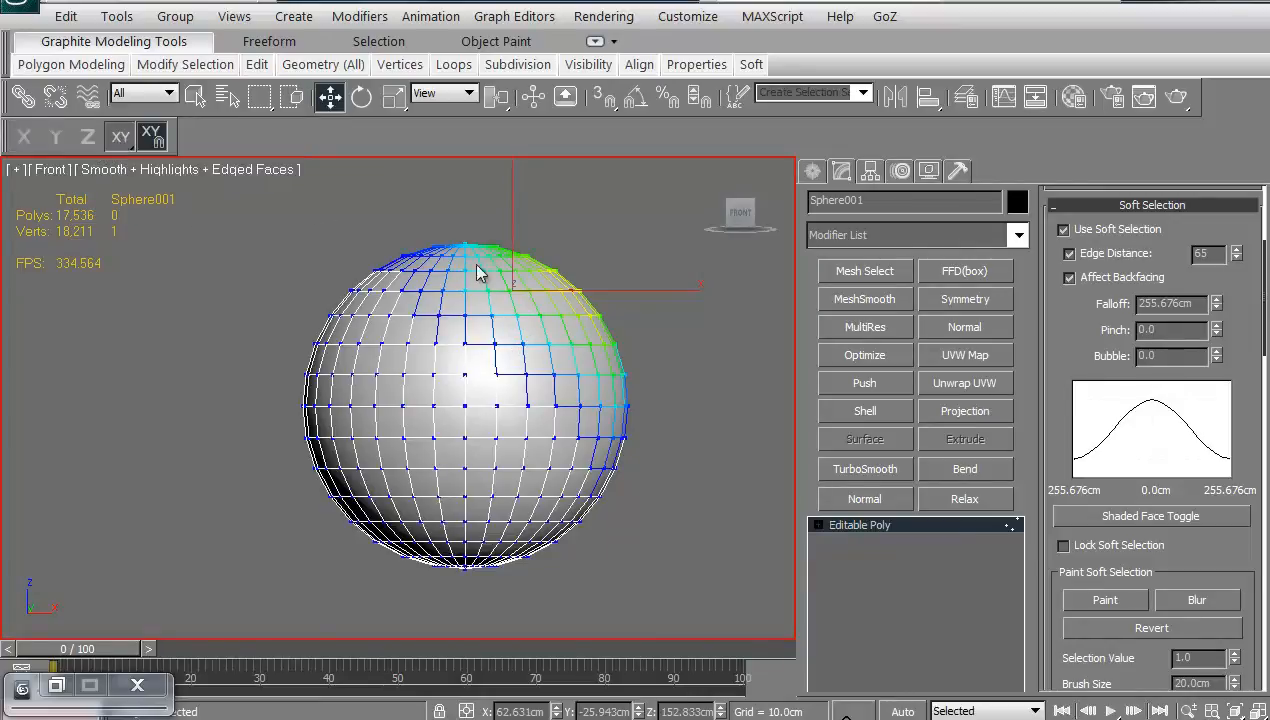
# - Stretch the sphere's top before and after unchecking Edge Distance to compare the falloff
pyautogui.moveTo(480, 270); pyautogui.dragTo(604, 244)
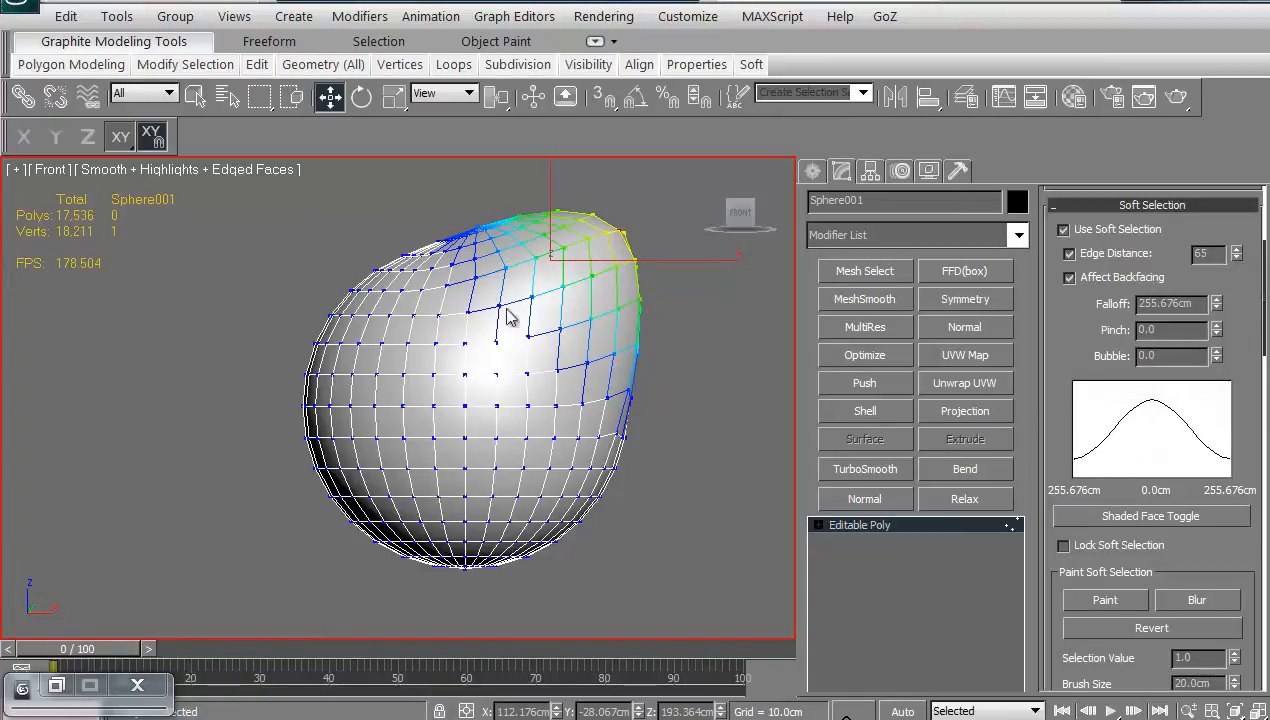
pyautogui.moveTo(438, 452)
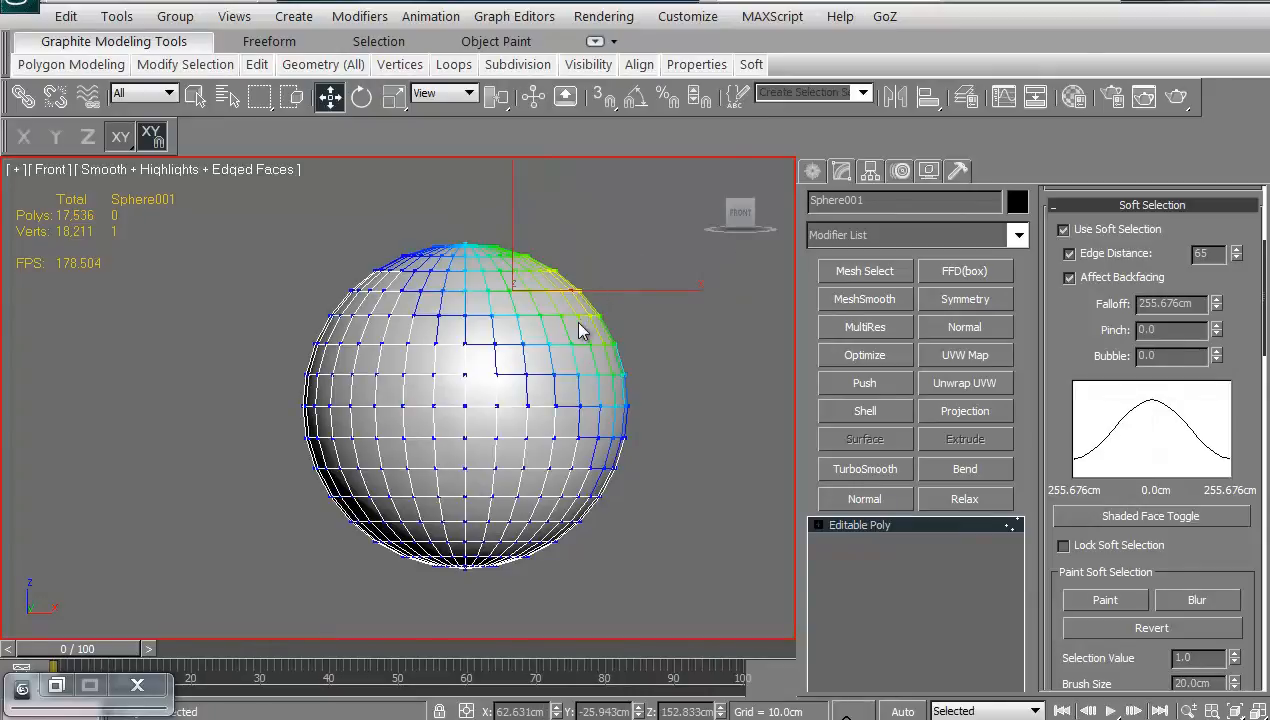
pyautogui.moveTo(1070, 270)
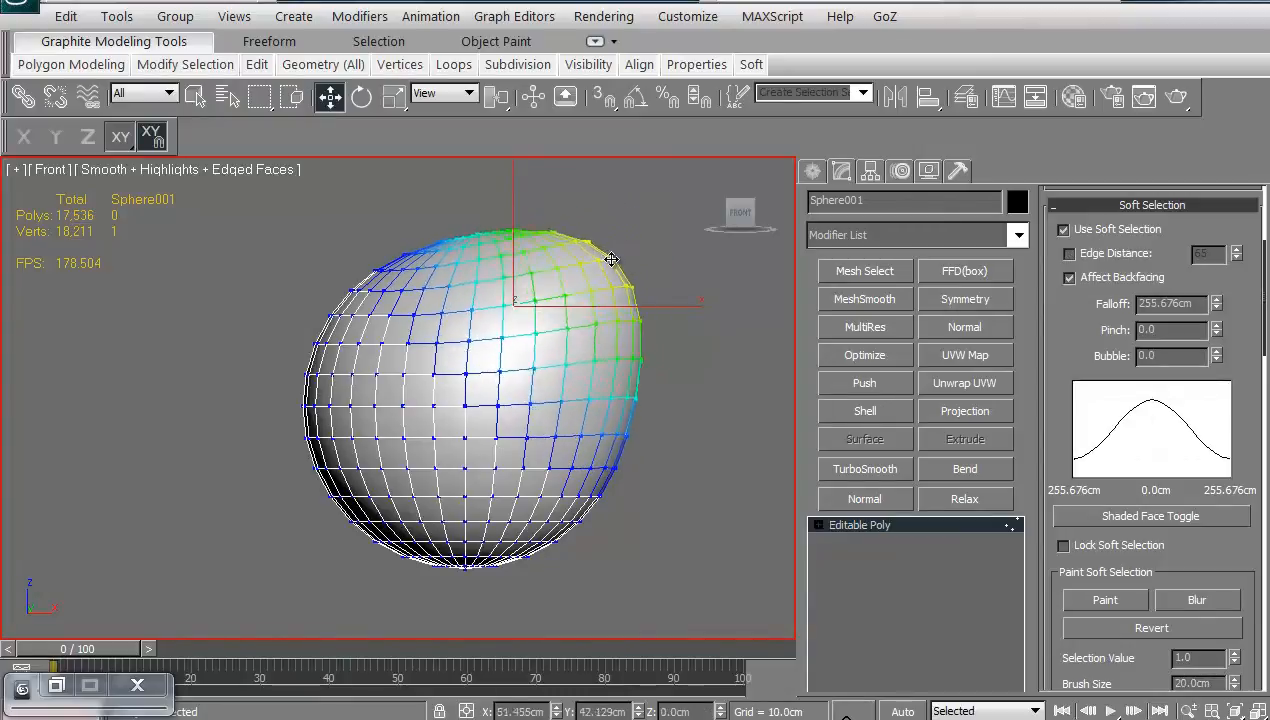
pyautogui.moveTo(610, 260); pyautogui.dragTo(652, 220)
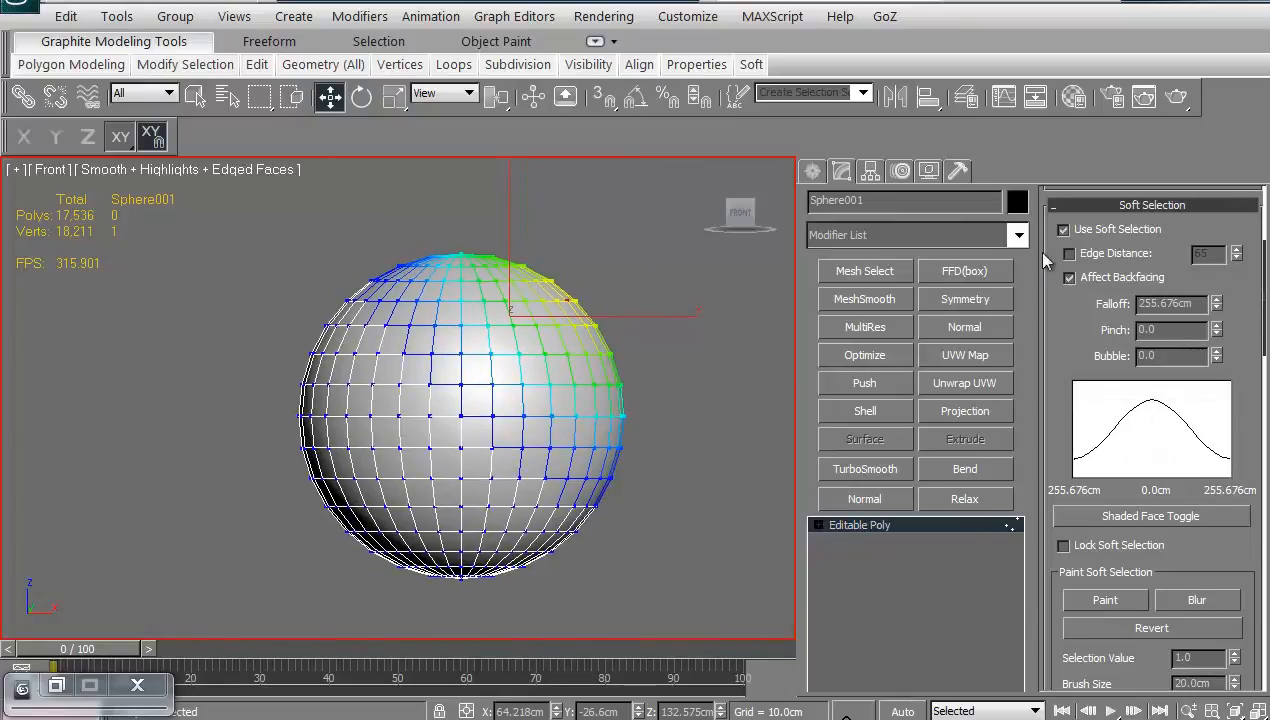
# - Turn off Use Soft Selection on the sphere
pyautogui.click(1064, 228)
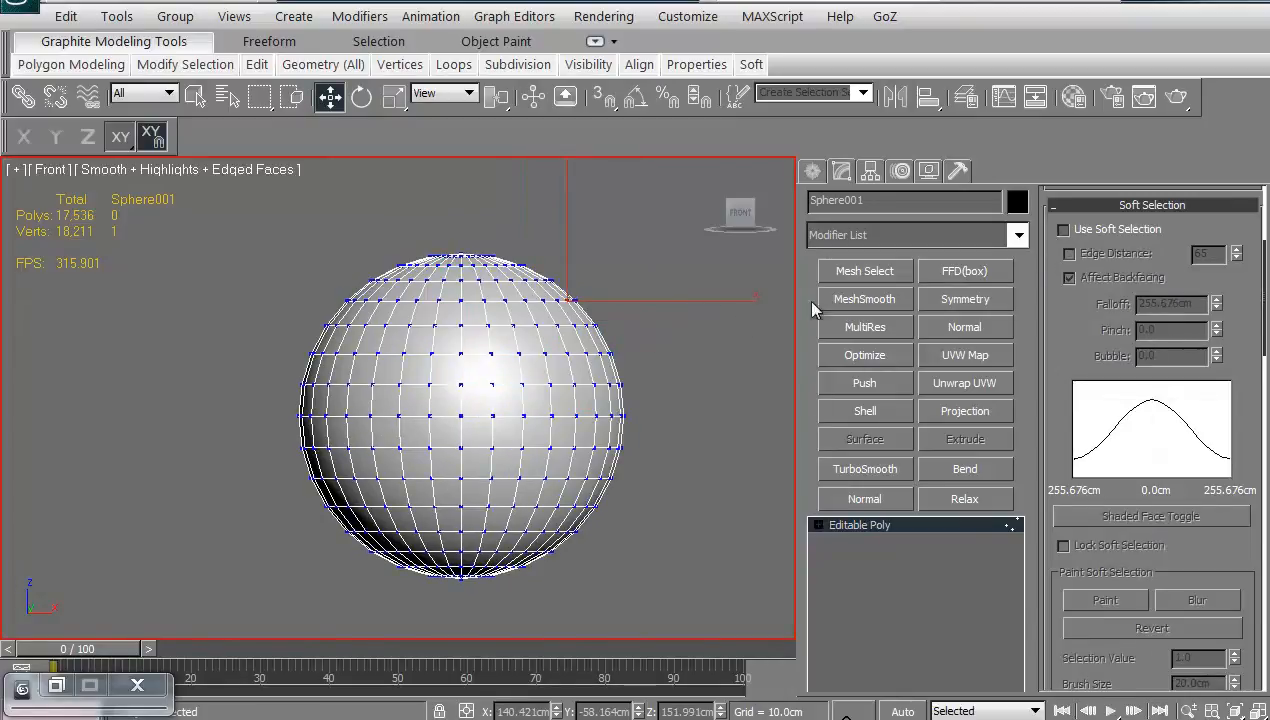
pyautogui.moveTo(824, 512)
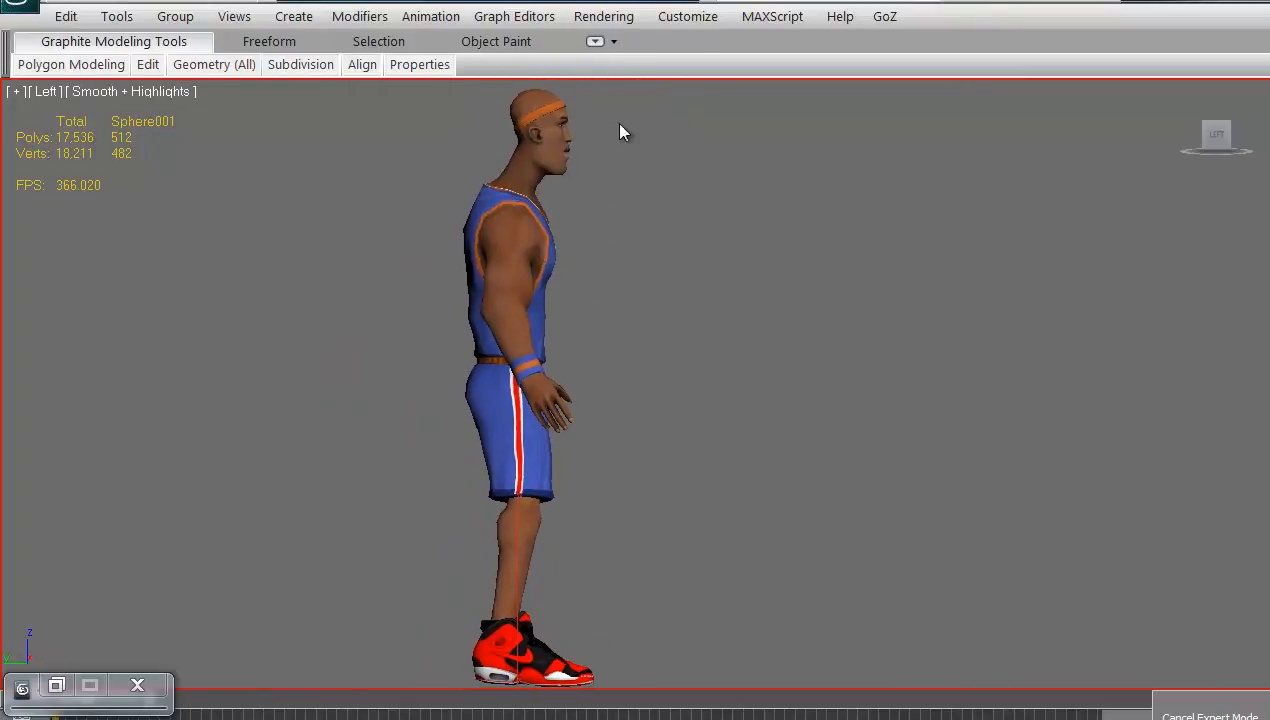
pyautogui.moveTo(400, 412)
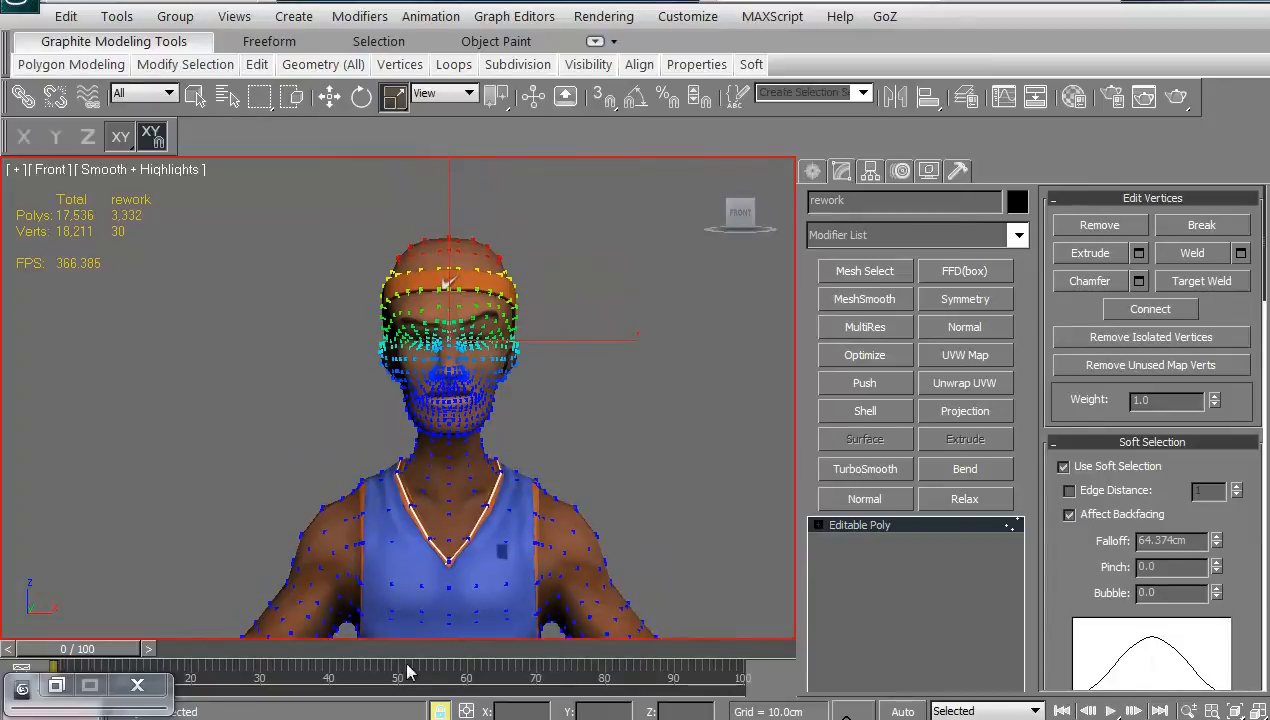
pyautogui.moveTo(876, 548)
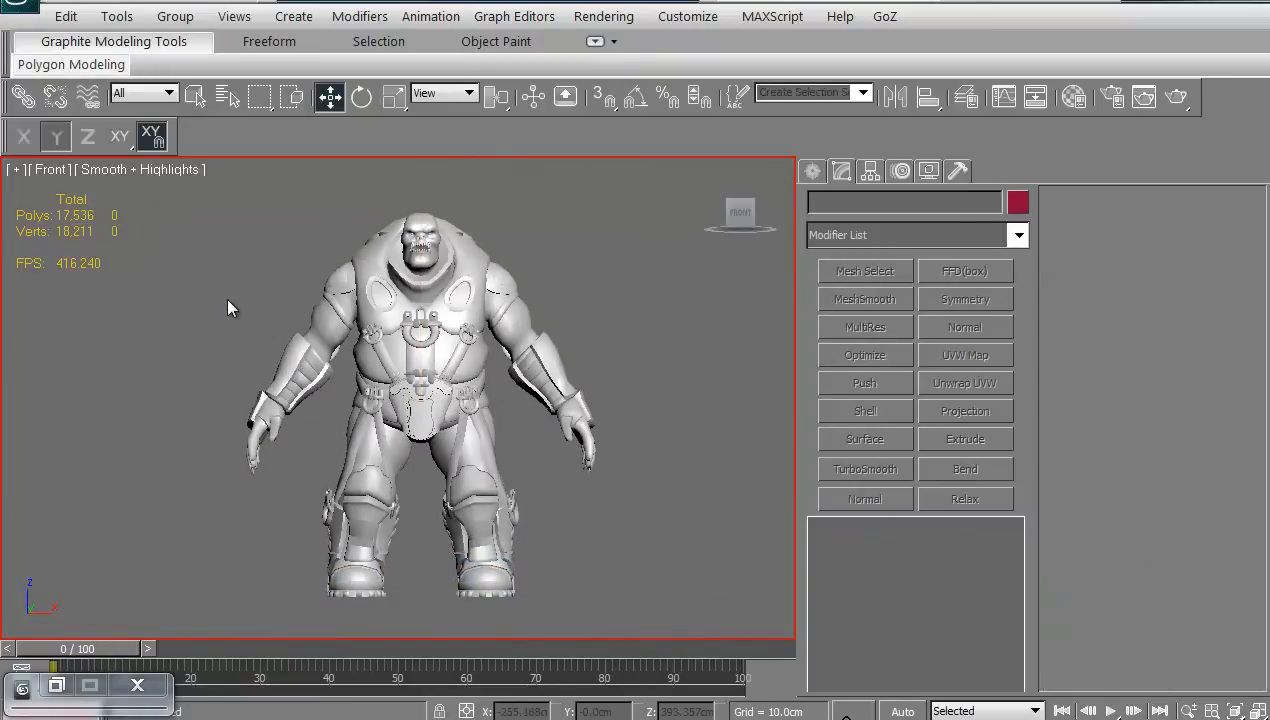
# - Zoom the Front viewport and select the boomer model
pyautogui.scroll(3)
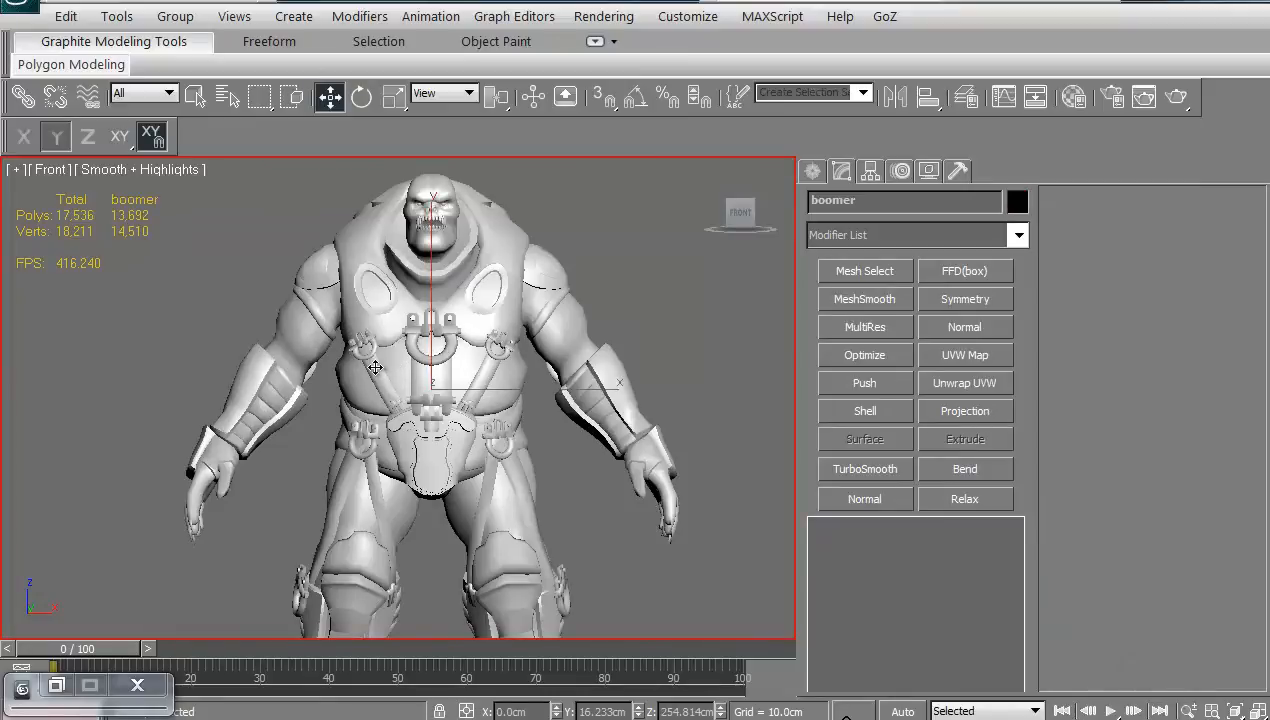
pyautogui.click(174, 16)
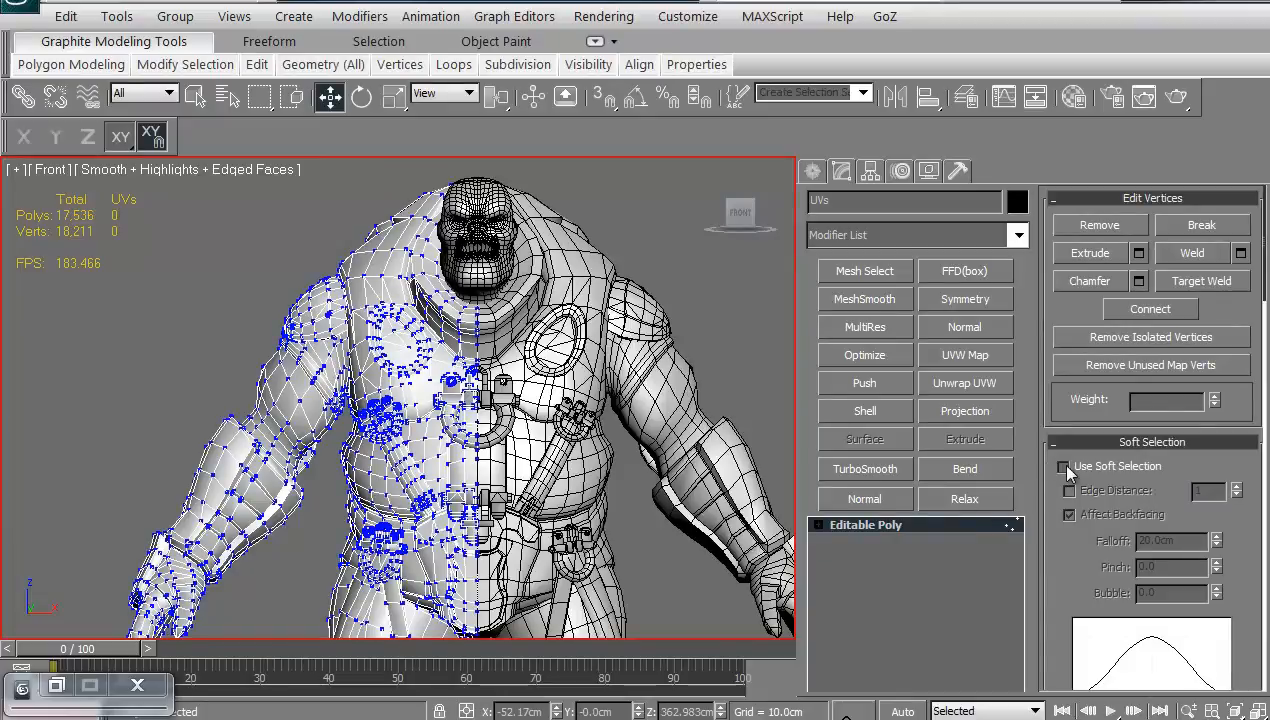
# - Enable Use Soft Selection on the boomer's vertices and widen its falloff
pyautogui.click(1064, 466)
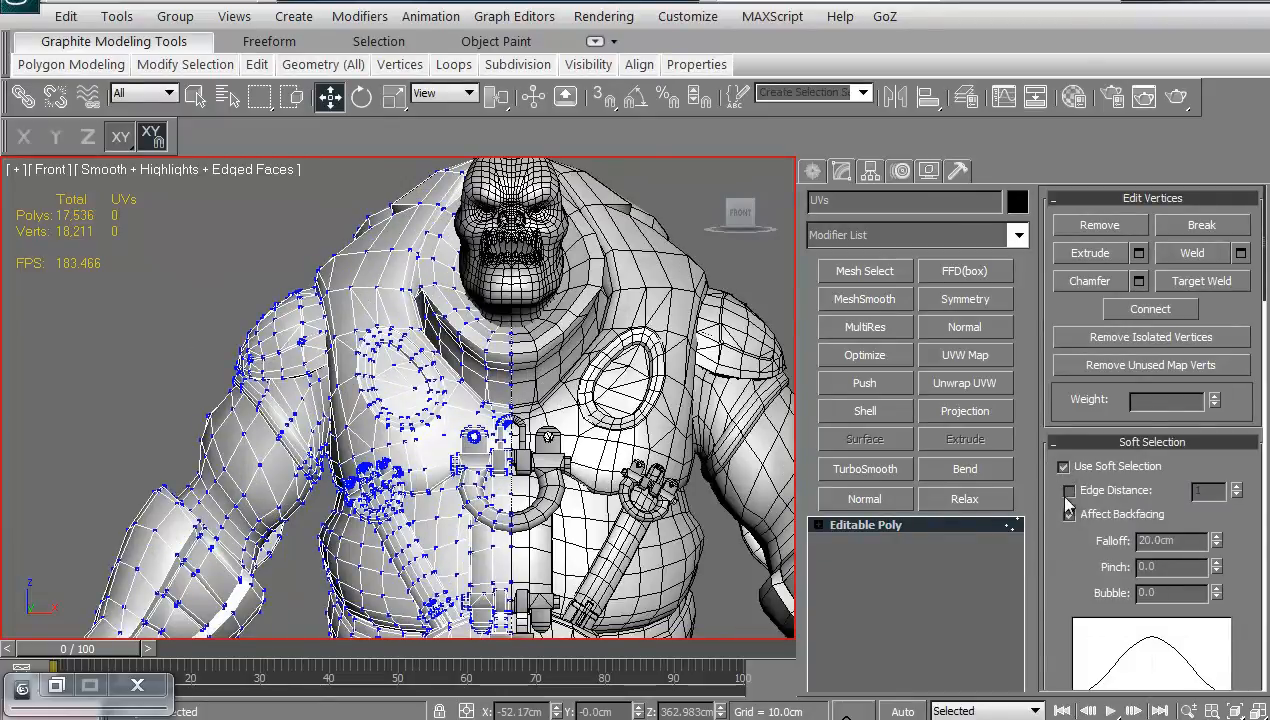
pyautogui.click(1068, 514)
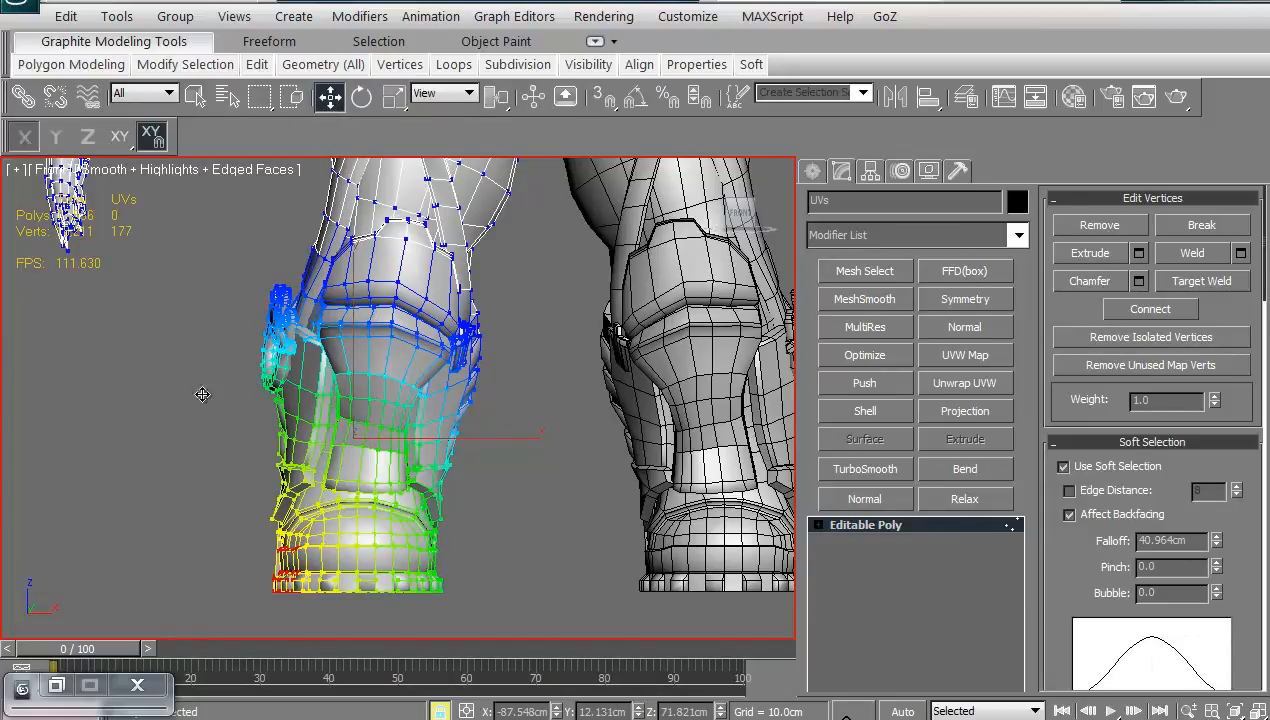
pyautogui.moveTo(216, 414)
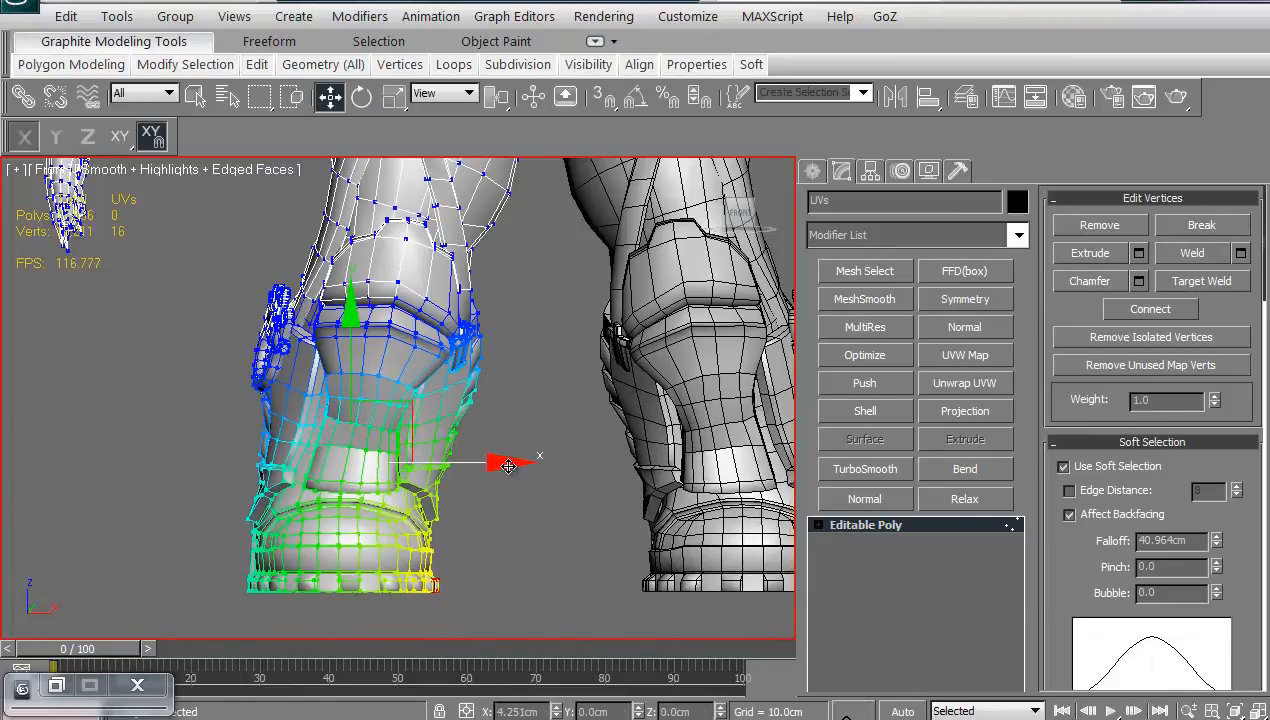
# - Push the soft-selected boot vertices outward along X to widen the foot
pyautogui.moveTo(508, 464); pyautogui.dragTo(540, 464)
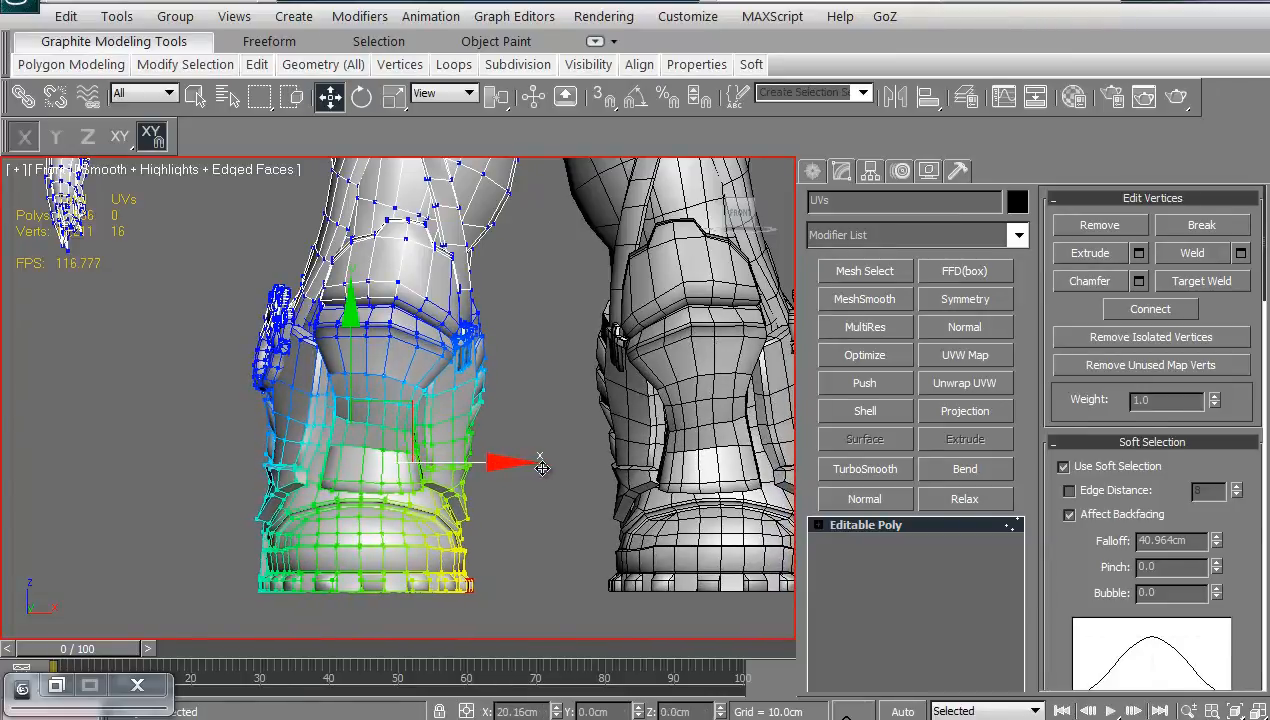